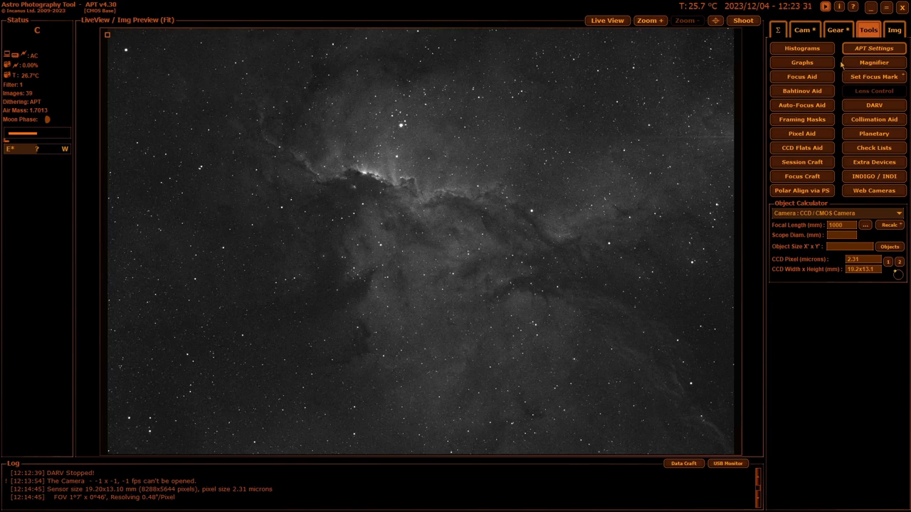
pyautogui.moveTo(840, 151)
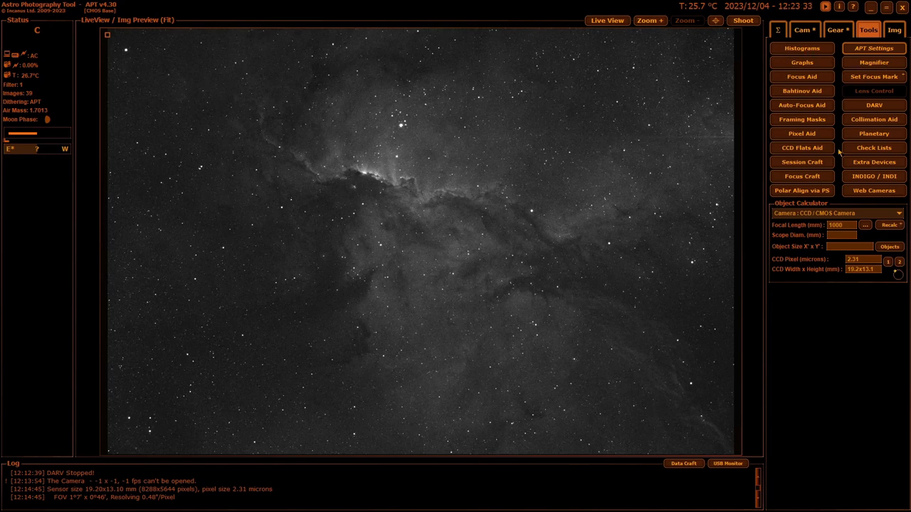
# - Show and hide the preview Histogram, then the Graphs view, over the nebula image
pyautogui.click(803, 49)
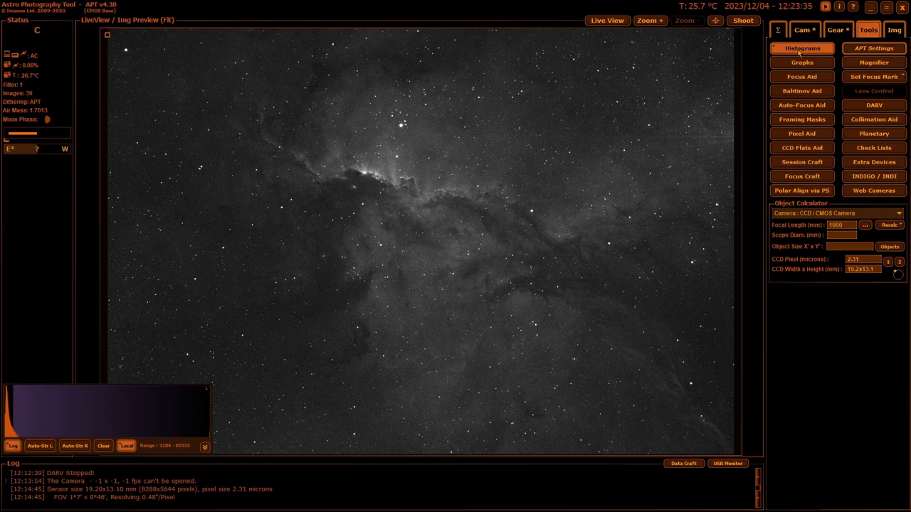
pyautogui.click(801, 64)
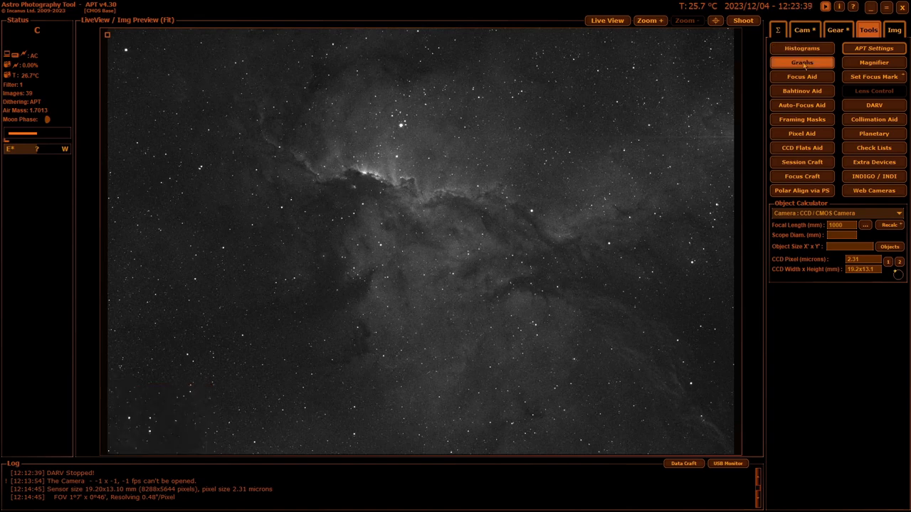
pyautogui.click(799, 65)
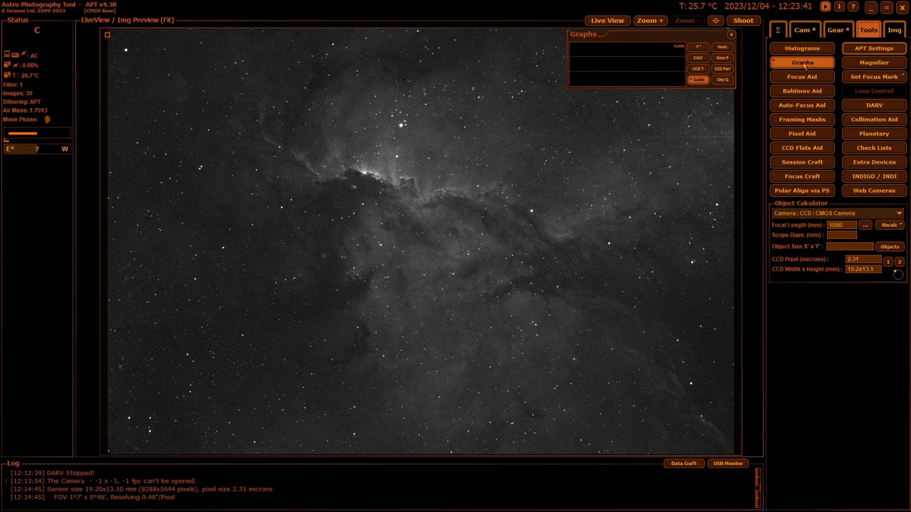
pyautogui.click(730, 34)
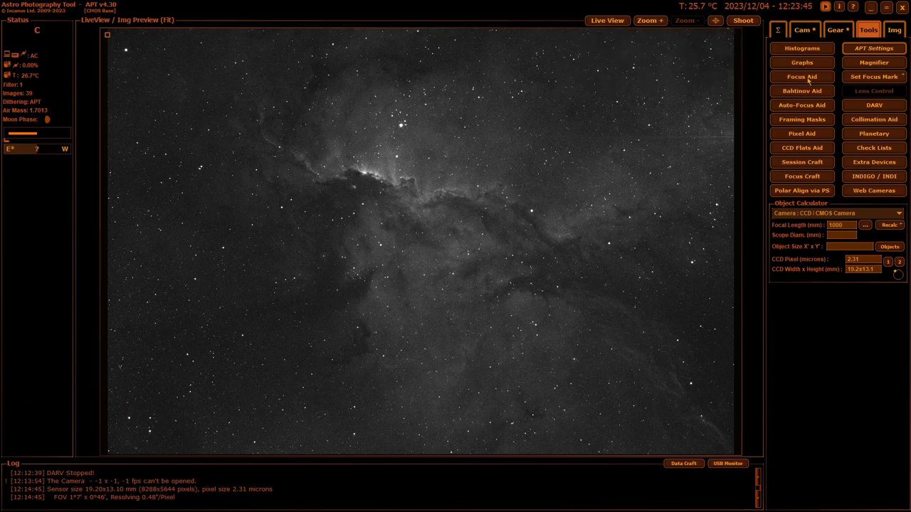
pyautogui.click(801, 77)
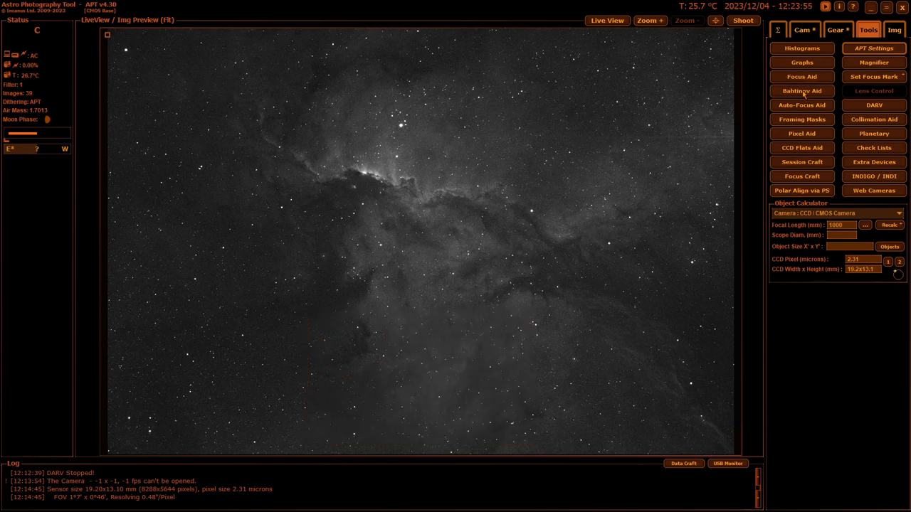
# - Run the Bahtinov mask focusing aid, close it and dismiss the remove-mask reminder
pyautogui.click(802, 91)
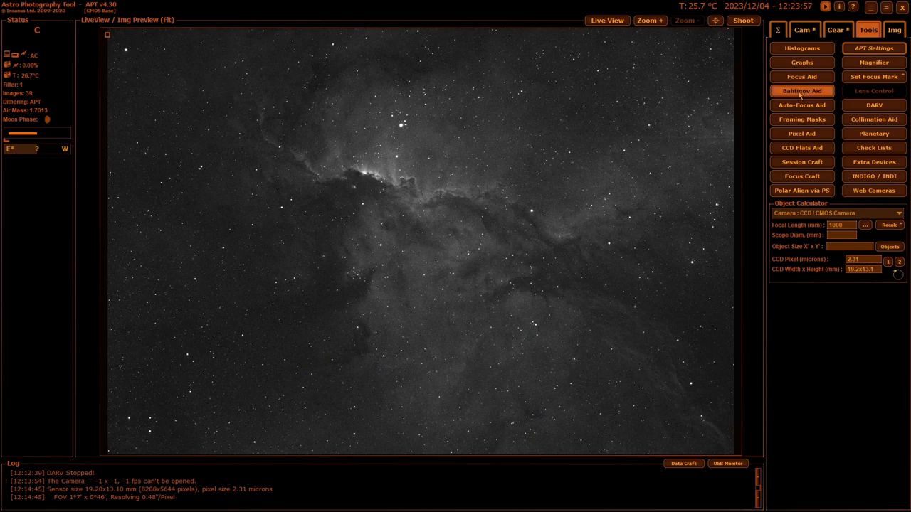
pyautogui.click(801, 91)
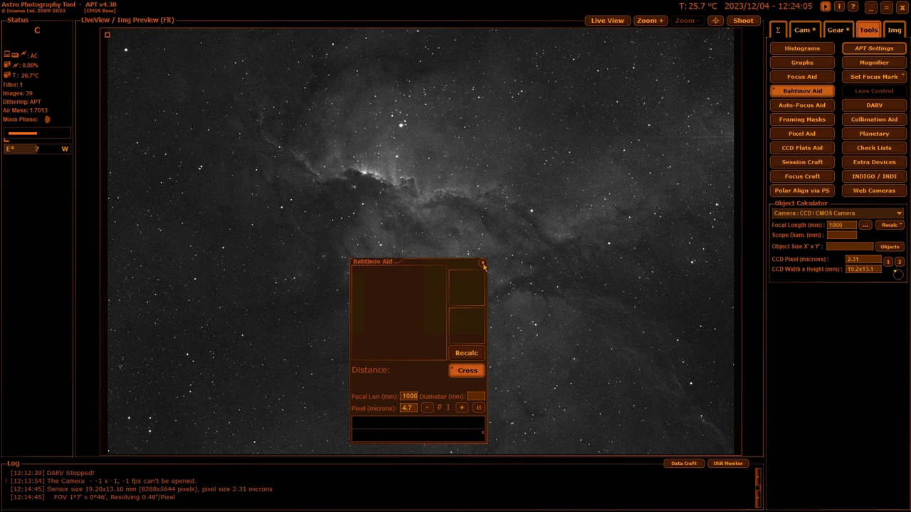
pyautogui.click(481, 262)
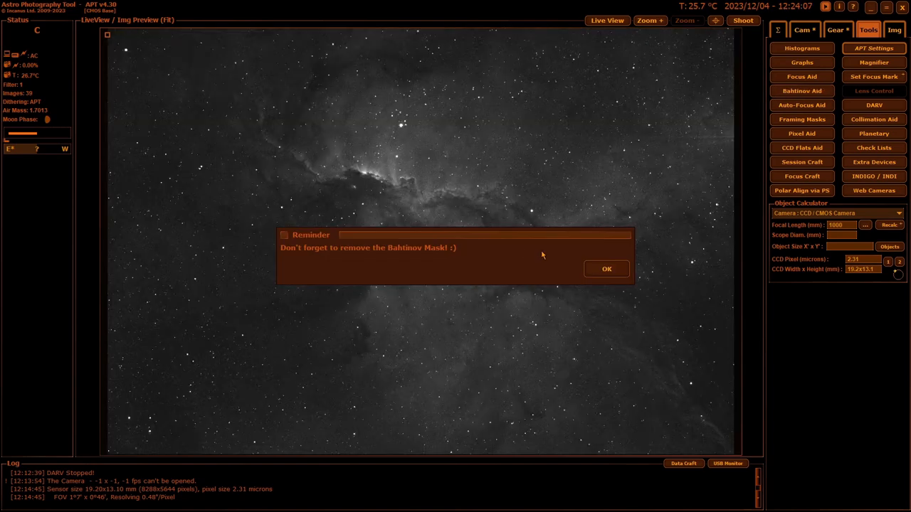
pyautogui.click(606, 269)
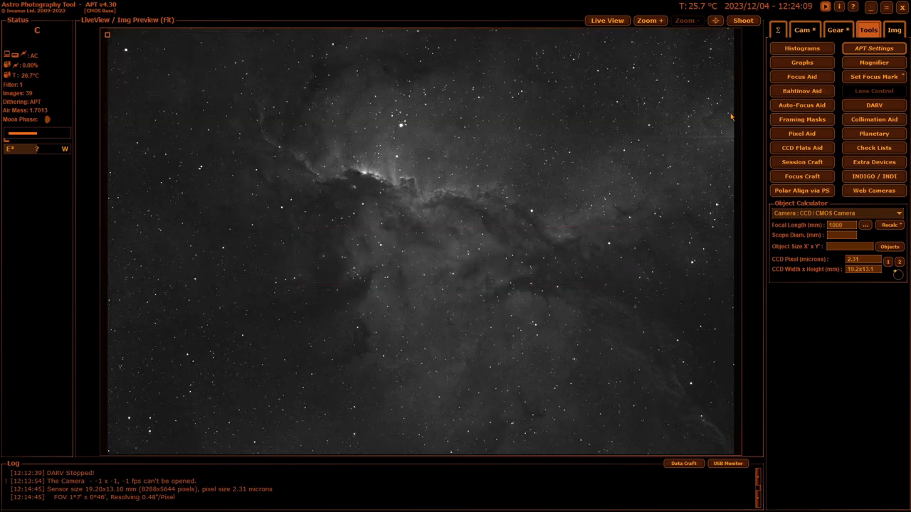
pyautogui.moveTo(802, 106)
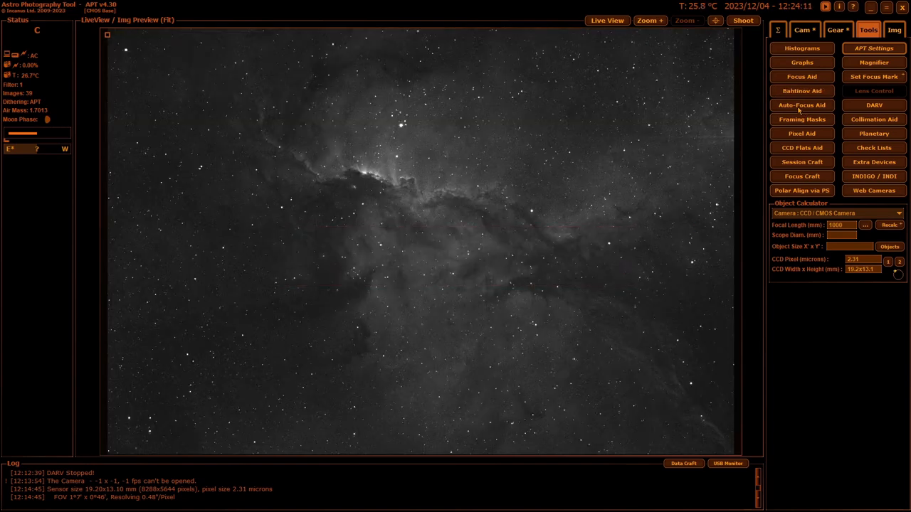
# - Try the Auto-Focus aid centred on the preview, then the Framing Masks tool, closing each
pyautogui.click(801, 105)
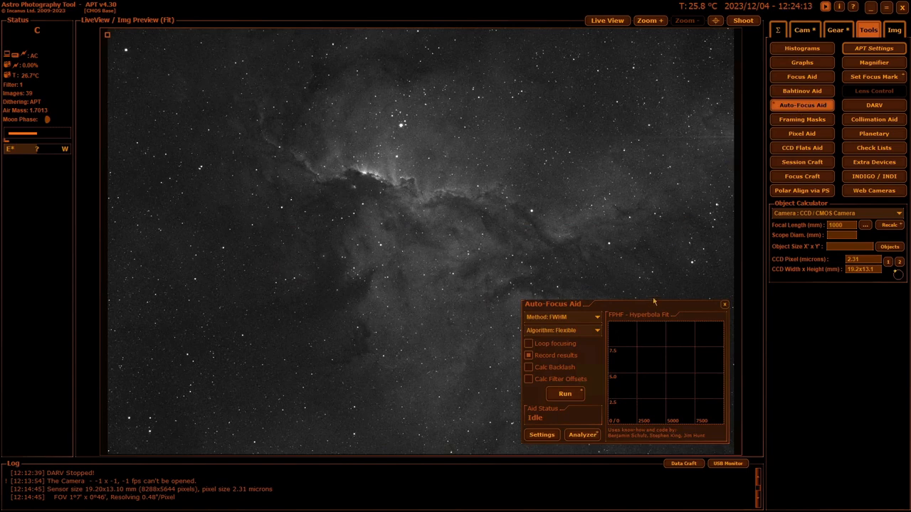
pyautogui.moveTo(552, 304); pyautogui.dragTo(461, 168)
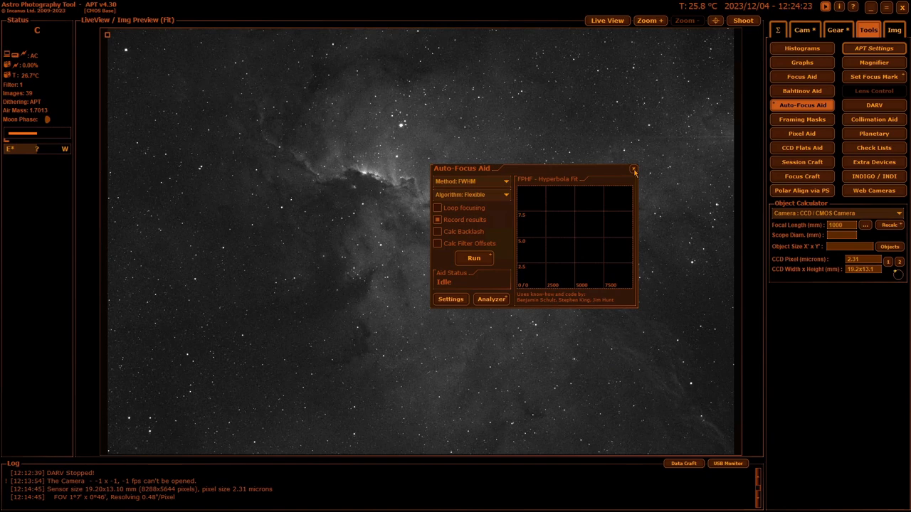
pyautogui.click(635, 169)
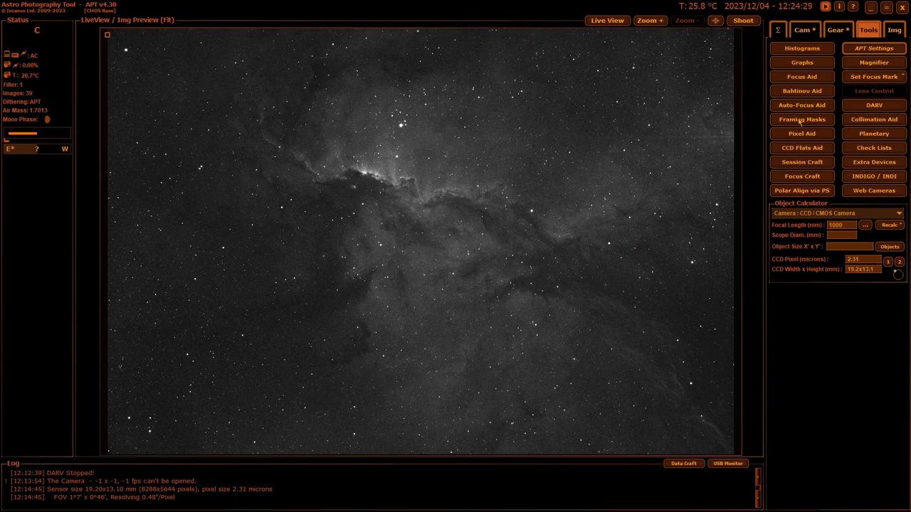
pyautogui.click(801, 120)
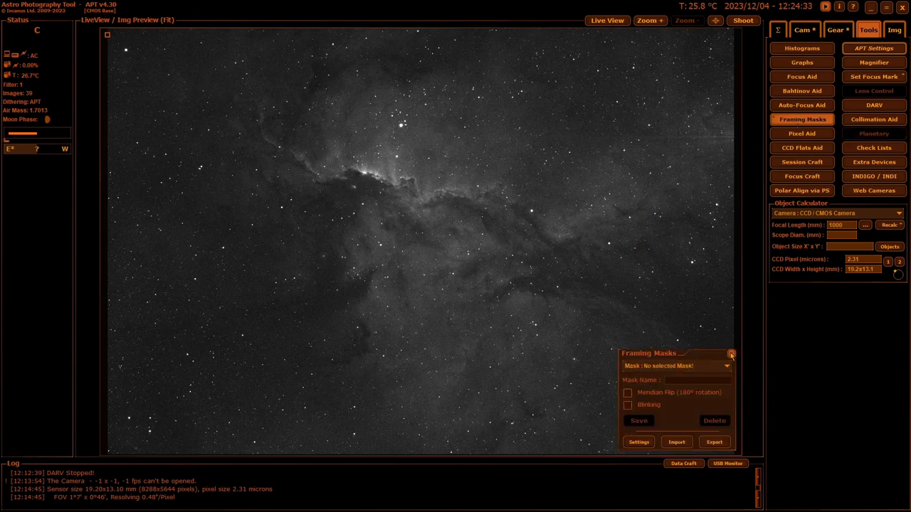
pyautogui.click(731, 356)
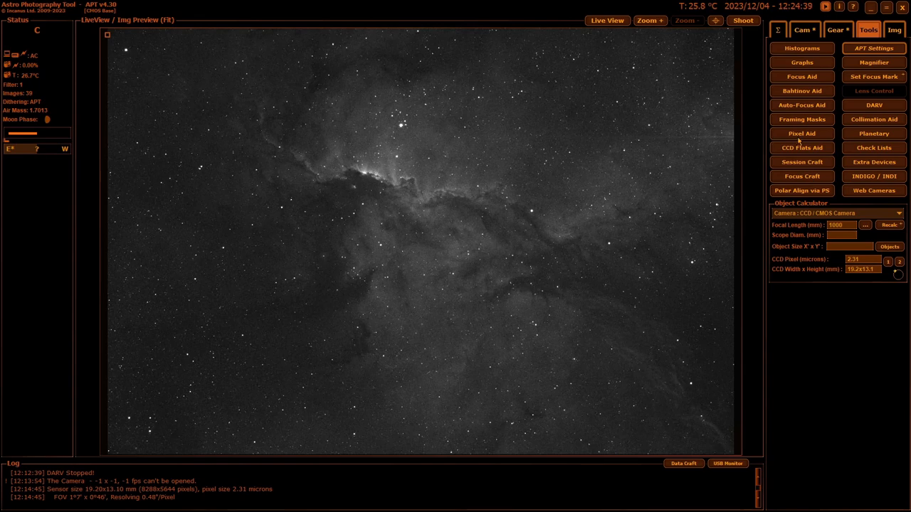
# - Measure Pixel statistics over the bright nebula ridge, view the Flat aid, then bring up Session Craft
pyautogui.click(801, 134)
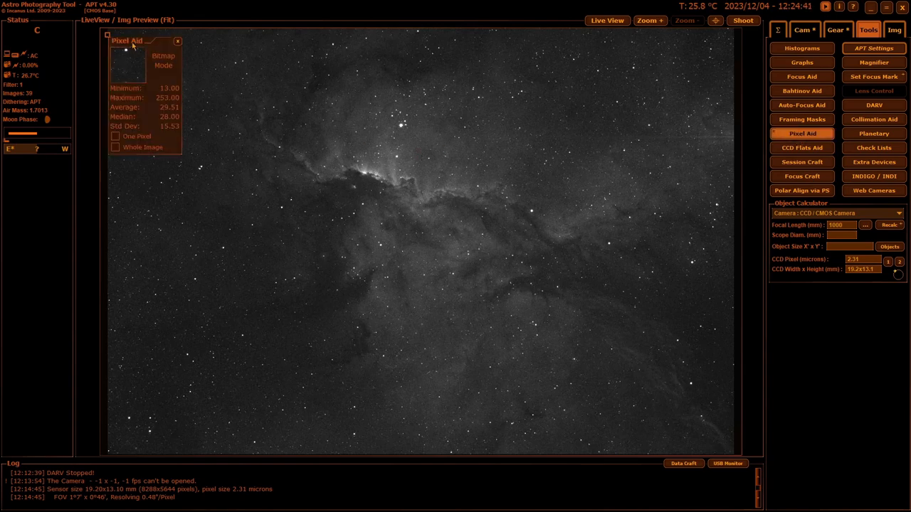
pyautogui.moveTo(128, 40); pyautogui.dragTo(407, 137)
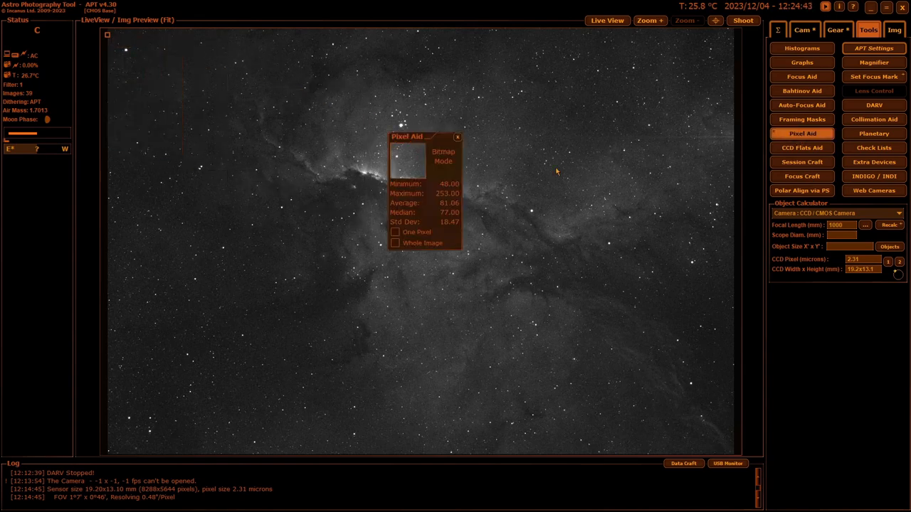
pyautogui.moveTo(345, 248)
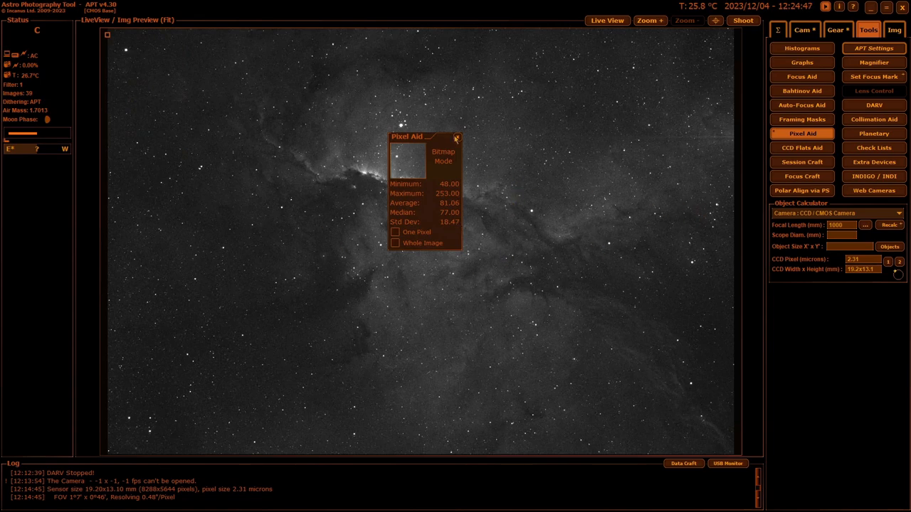
pyautogui.click(464, 137)
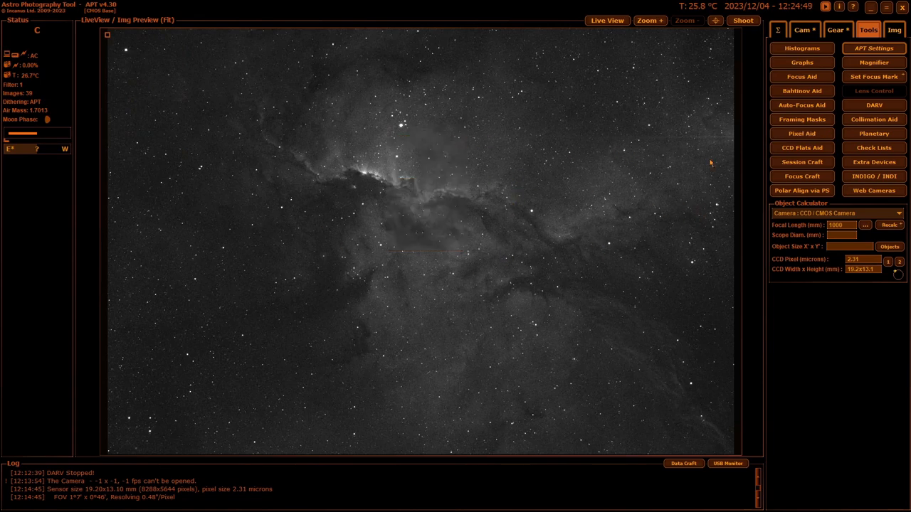
pyautogui.click(801, 148)
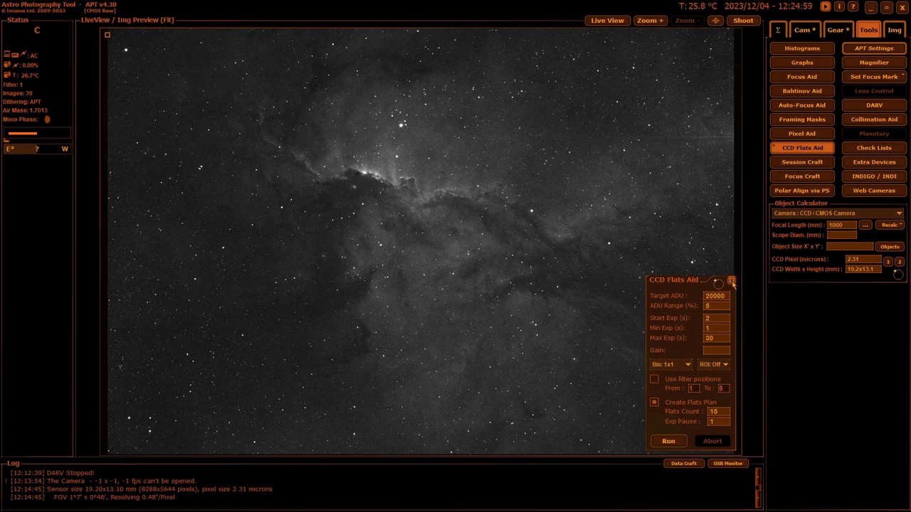
pyautogui.click(732, 279)
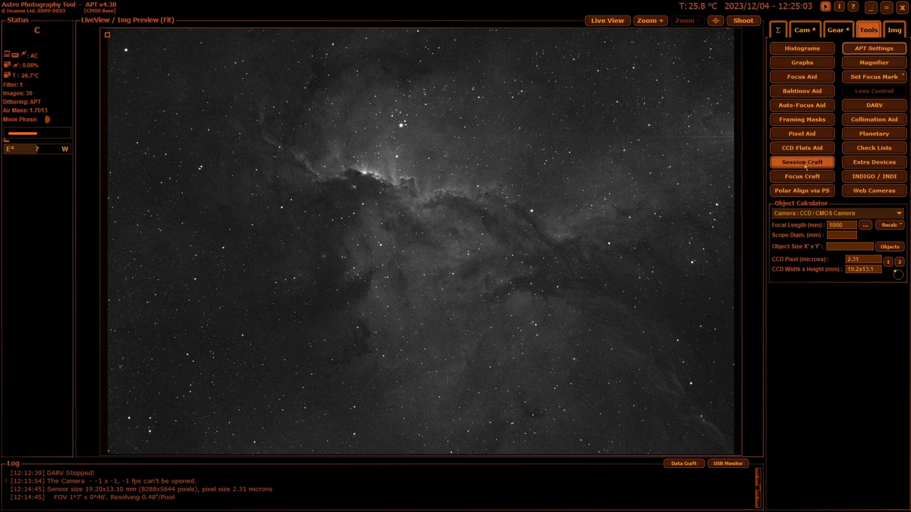
pyautogui.click(802, 162)
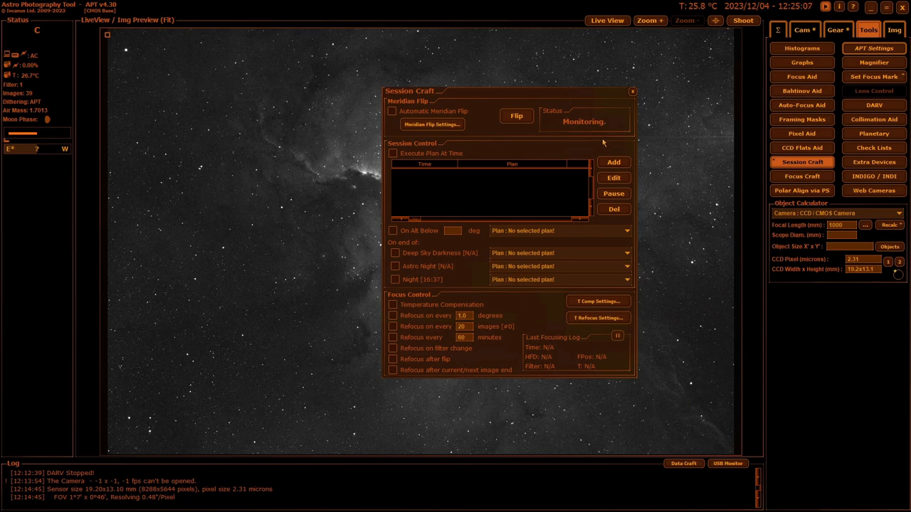
pyautogui.moveTo(492, 272)
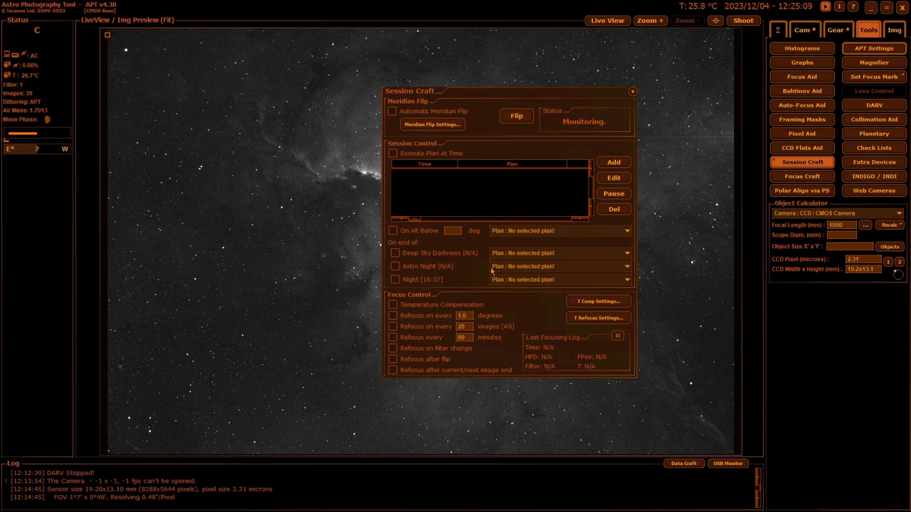
pyautogui.moveTo(640, 229)
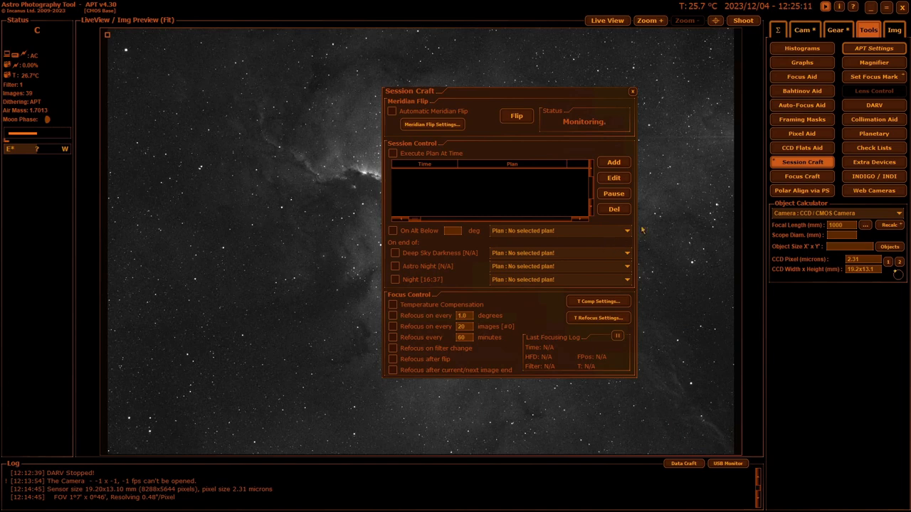
pyautogui.moveTo(648, 141)
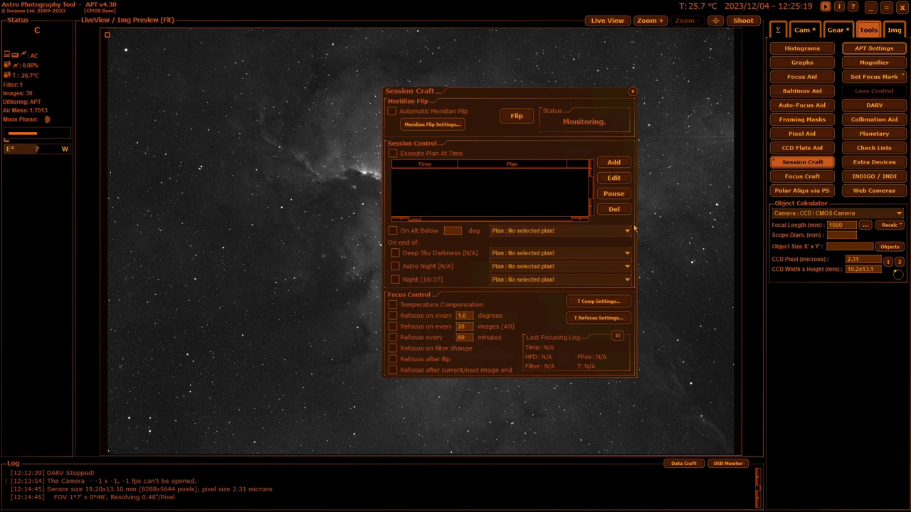
pyautogui.moveTo(646, 137)
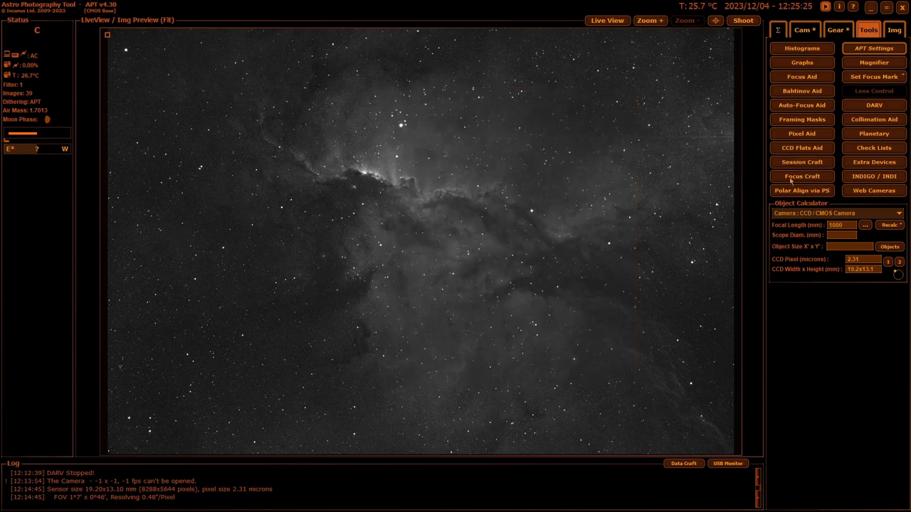
pyautogui.click(801, 177)
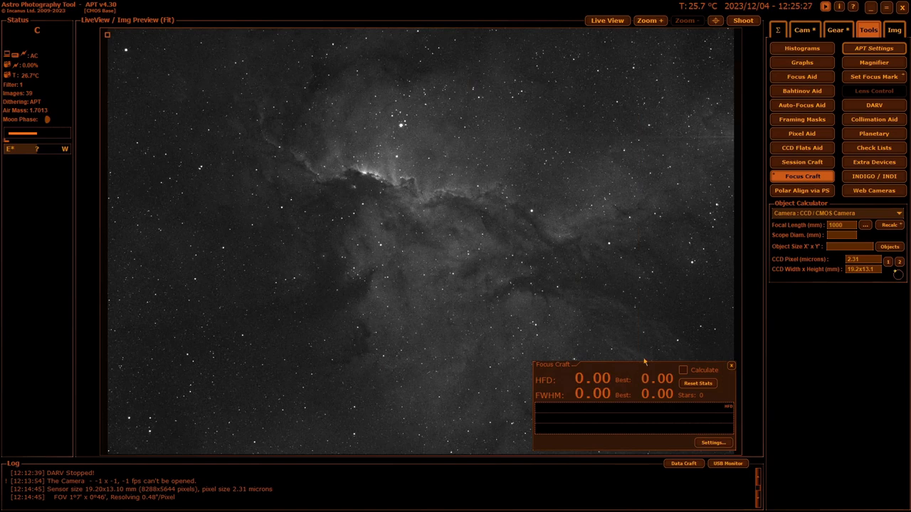
pyautogui.moveTo(628, 373)
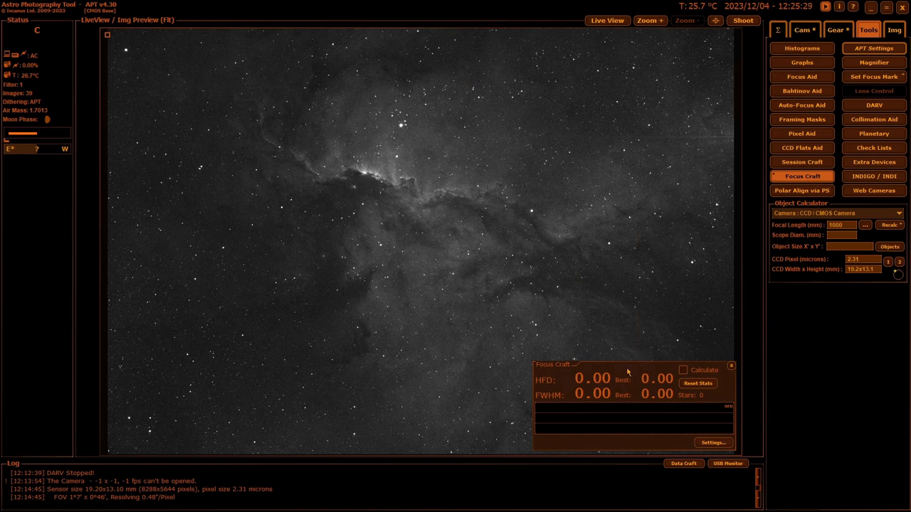
pyautogui.moveTo(703, 277)
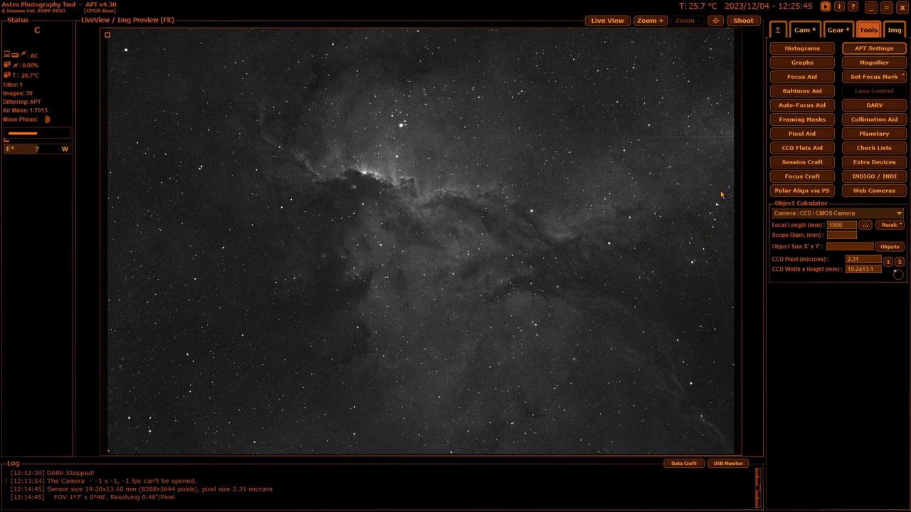
pyautogui.moveTo(752, 199)
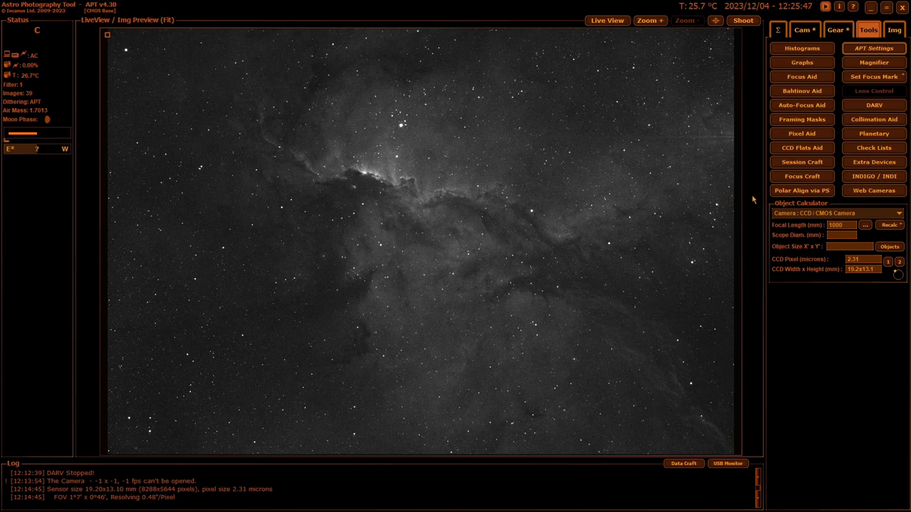
pyautogui.moveTo(801, 190)
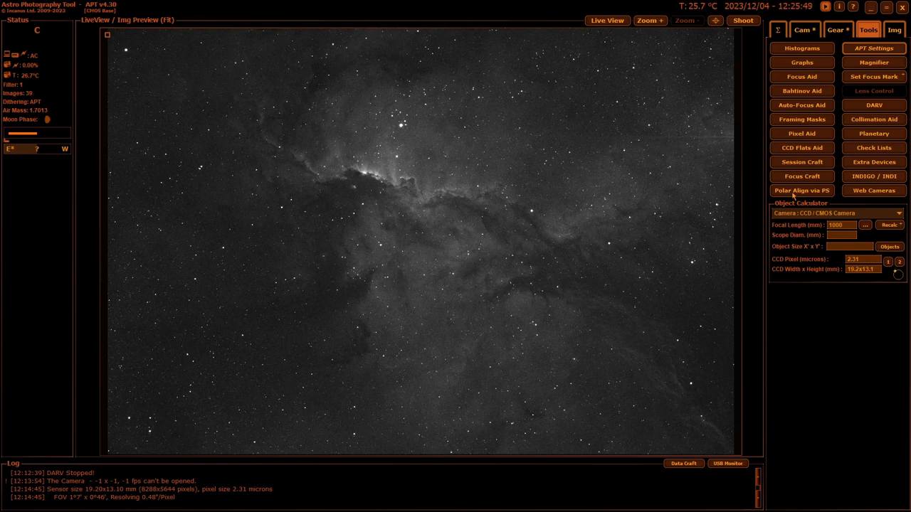
# - View Polar Align via PS and APT Settings in turn, then show the Magnifier over the nebula
pyautogui.click(802, 191)
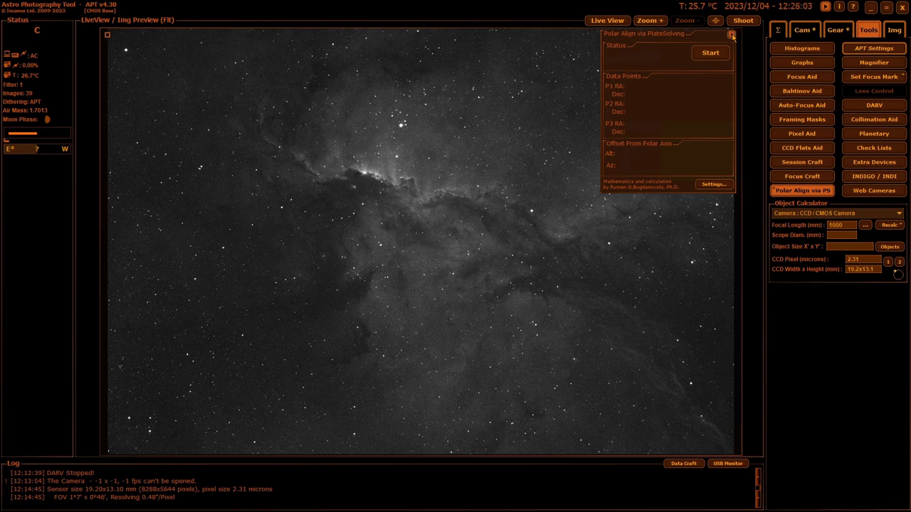
pyautogui.click(734, 31)
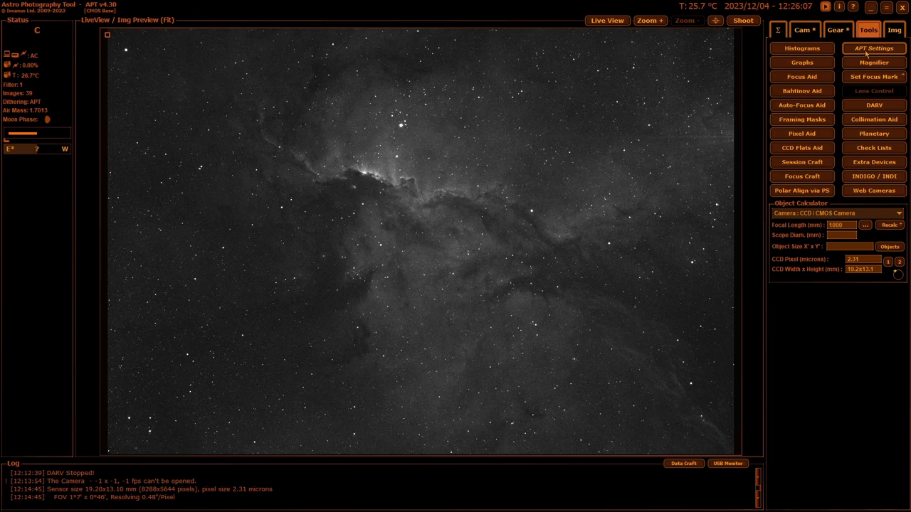
pyautogui.click(871, 49)
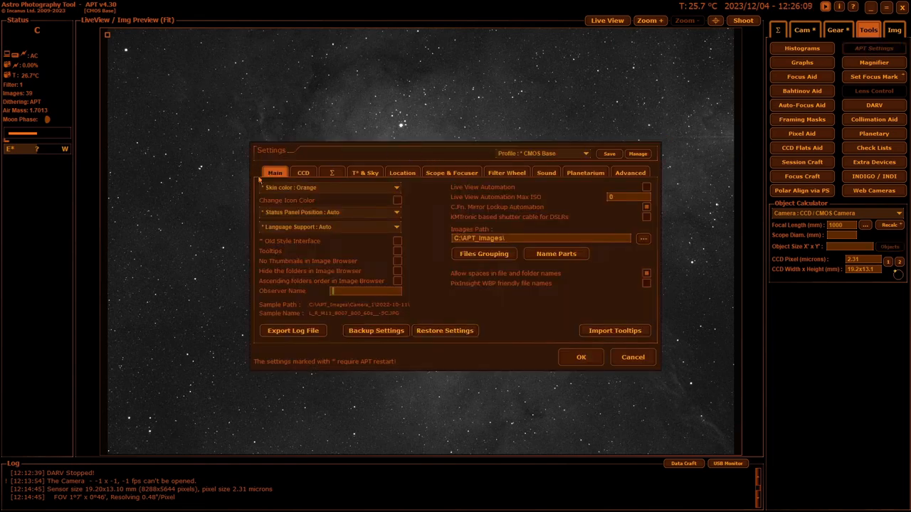
pyautogui.moveTo(618, 185)
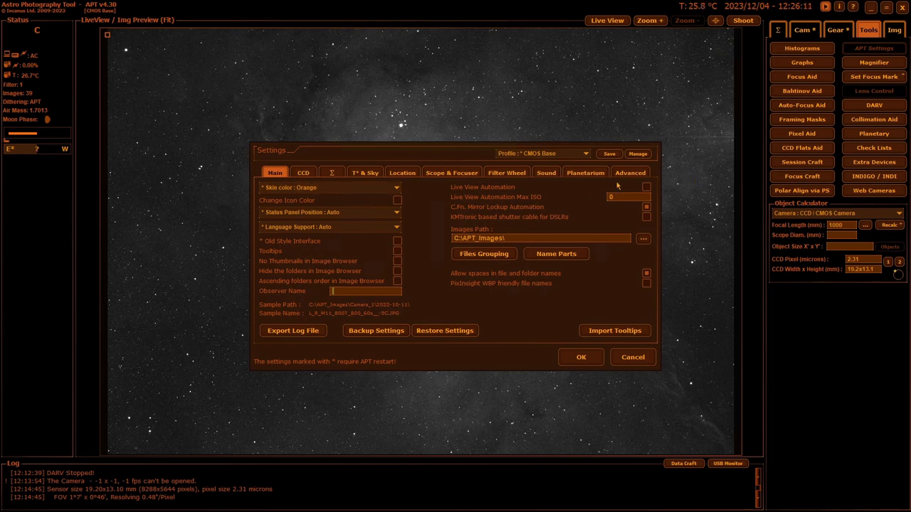
pyautogui.moveTo(601, 254)
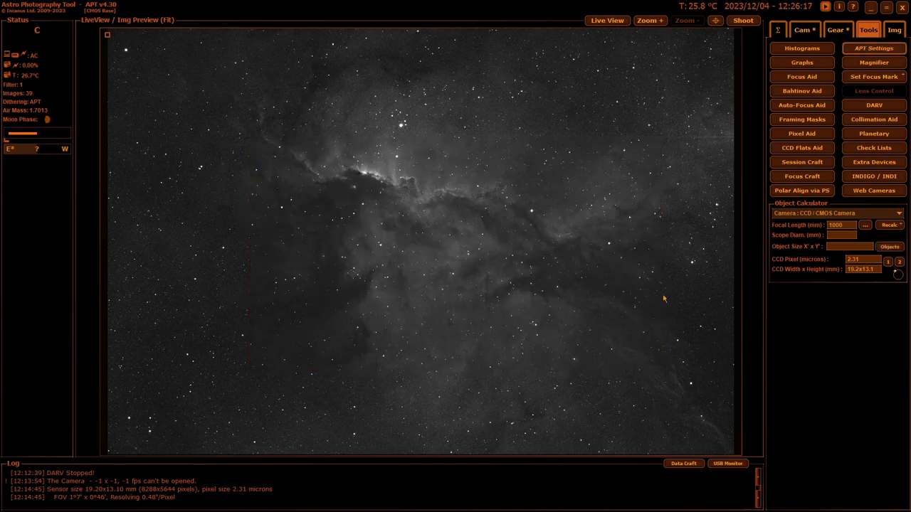
pyautogui.moveTo(874, 68)
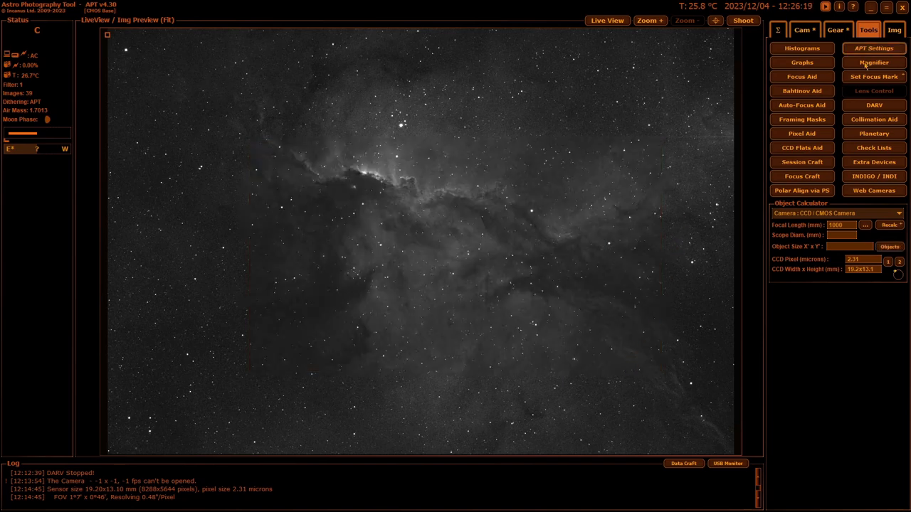
pyautogui.click(870, 68)
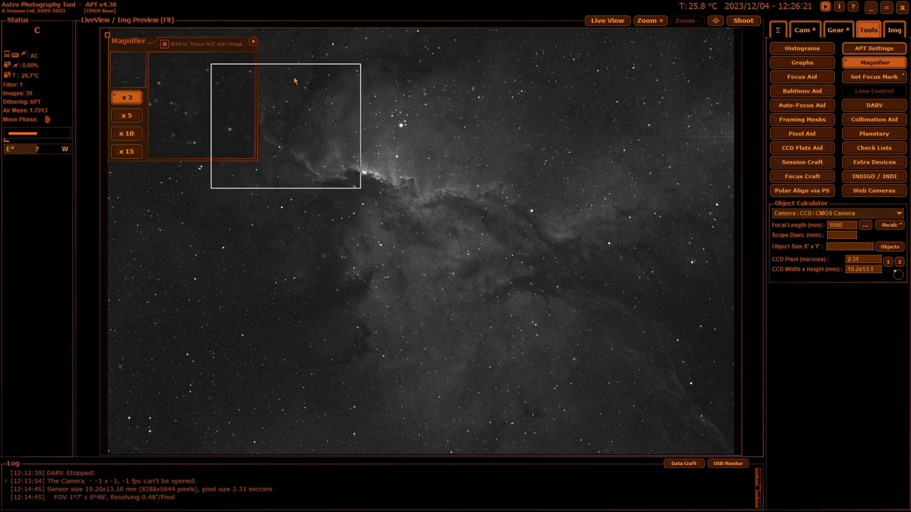
# - Move the magnified area across the nebula, then launch the DARV drift alignment routine
pyautogui.moveTo(128, 40); pyautogui.dragTo(225, 74)
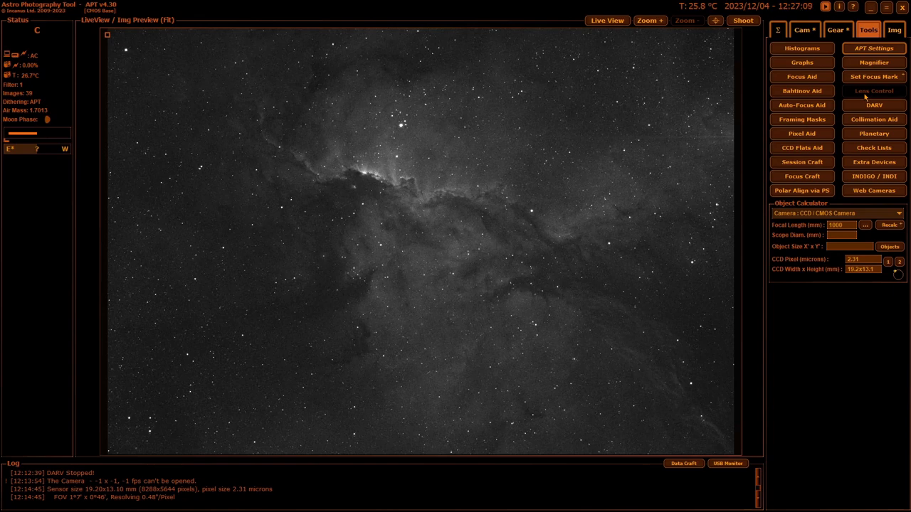
pyautogui.moveTo(874, 91)
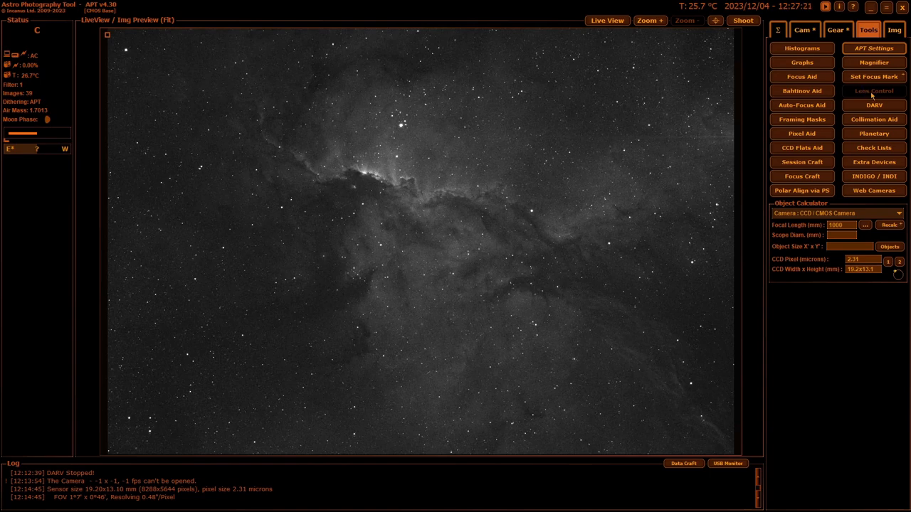
pyautogui.moveTo(873, 91)
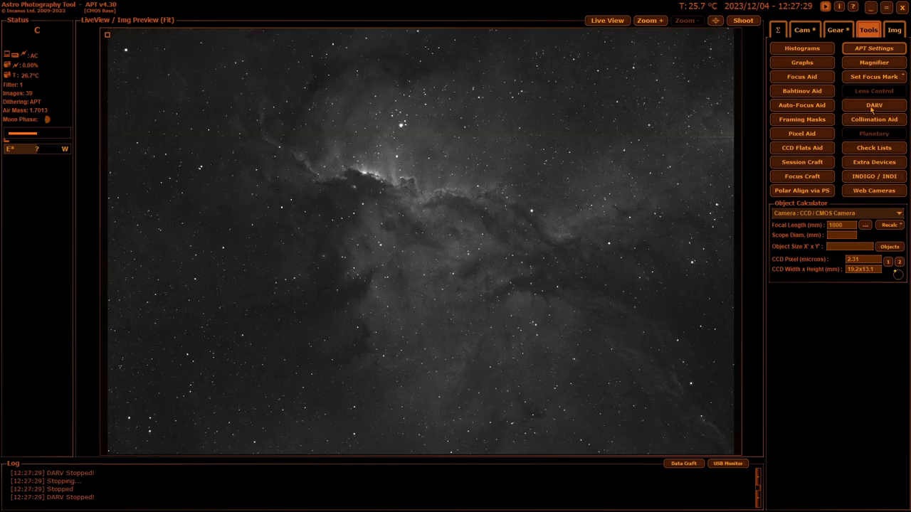
pyautogui.click(874, 106)
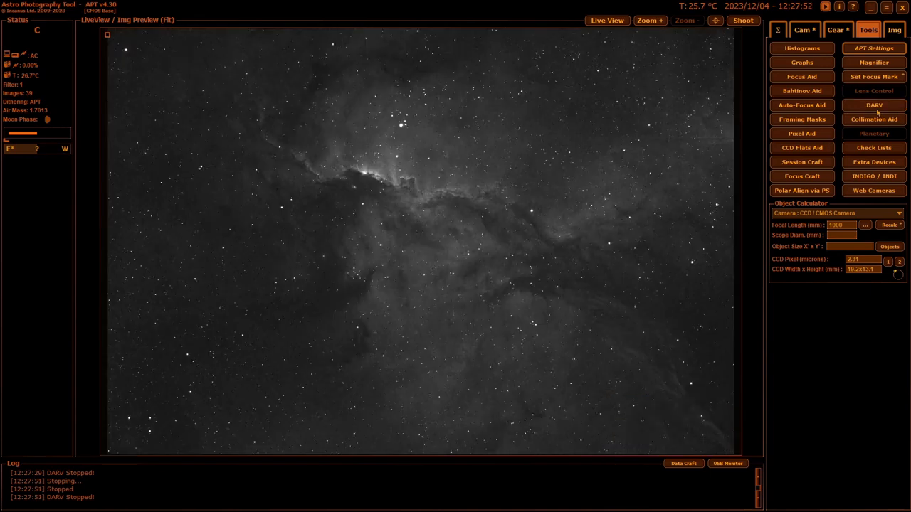
pyautogui.moveTo(879, 123)
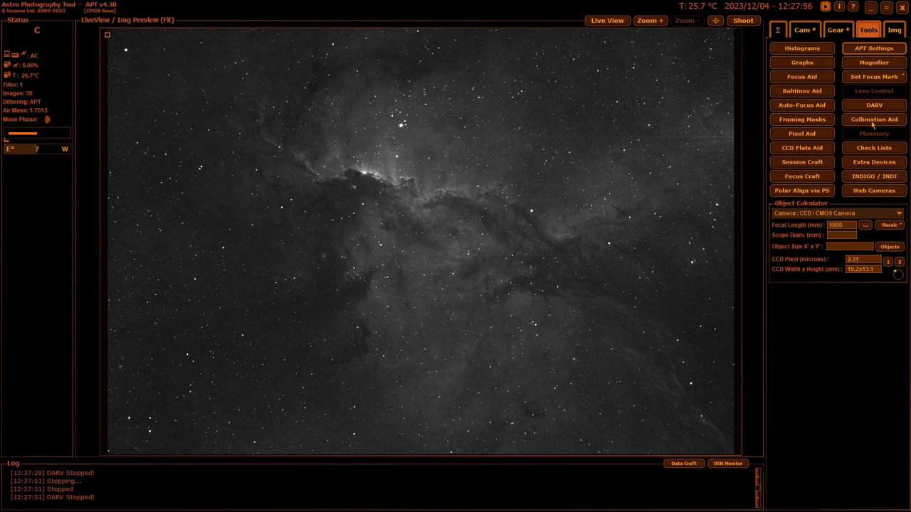
pyautogui.moveTo(852, 125)
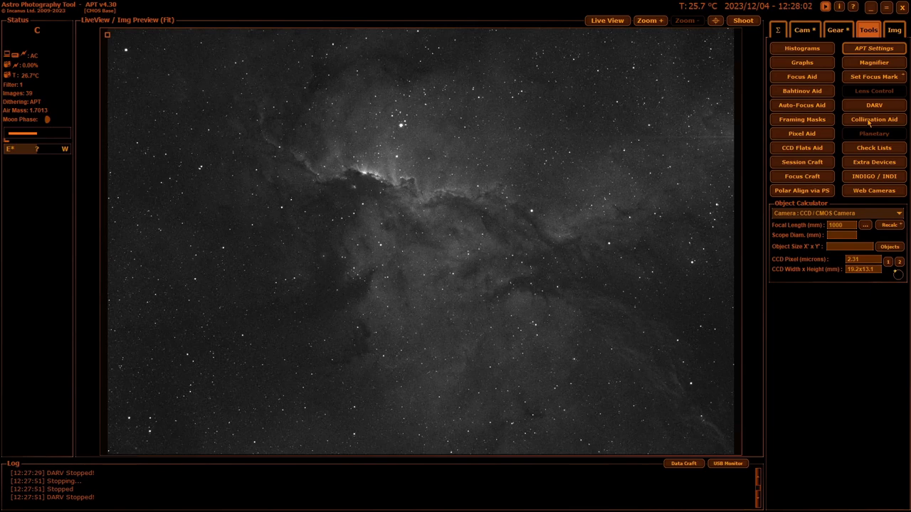
pyautogui.click(874, 119)
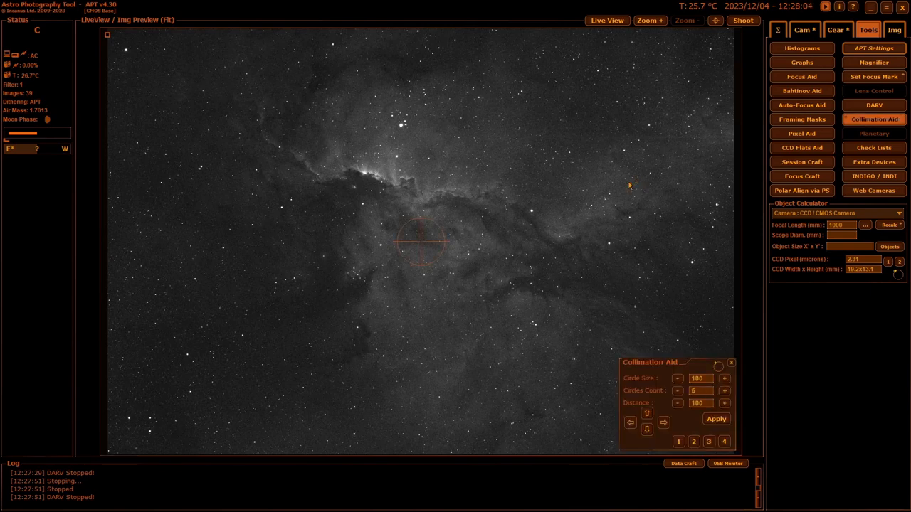
pyautogui.moveTo(717, 384)
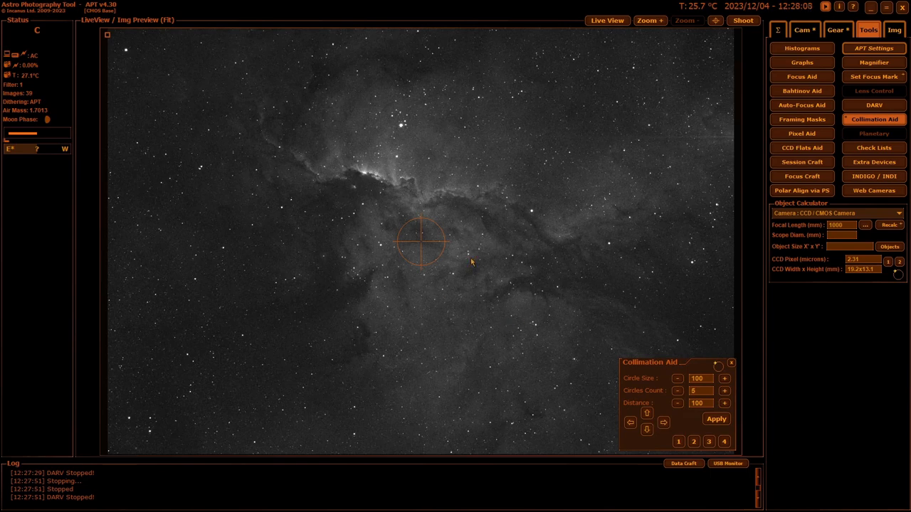
pyautogui.moveTo(501, 287)
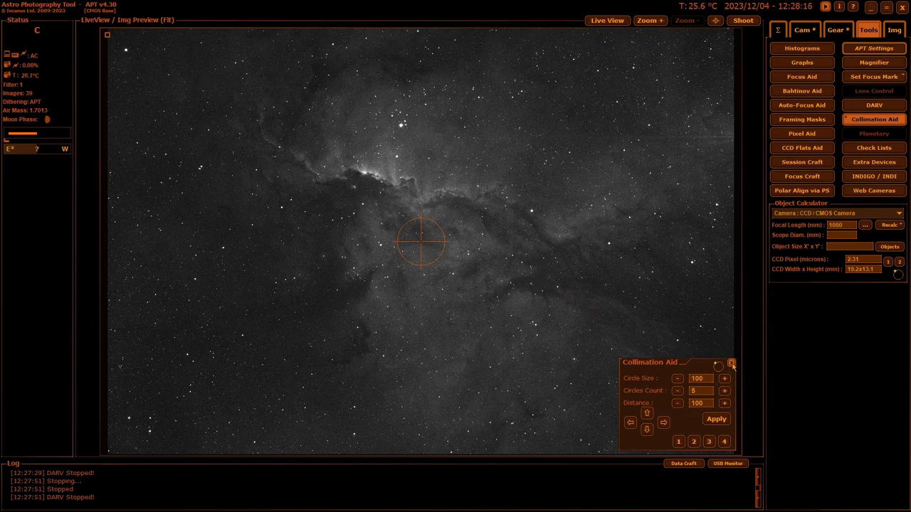
pyautogui.click(734, 361)
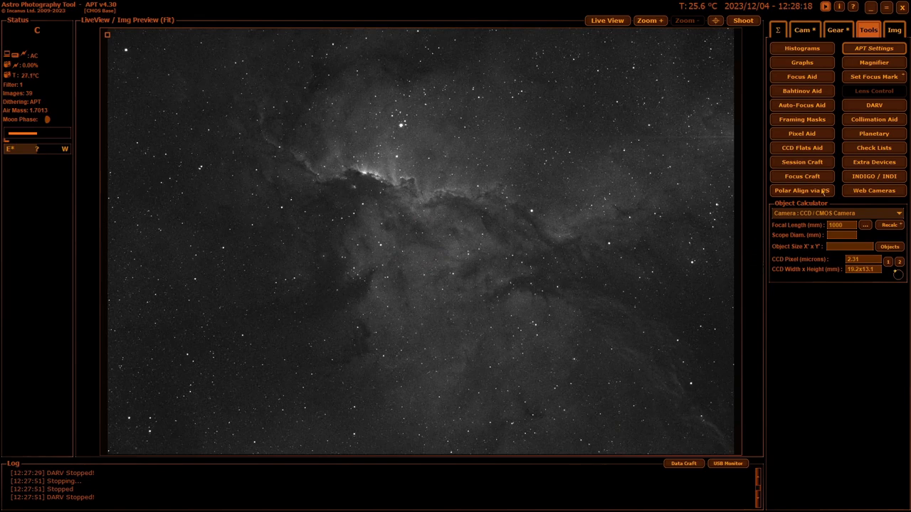
# - View and close the Planetary recording panel, then cancel out of the Check Lists dialog unchanged
pyautogui.click(874, 134)
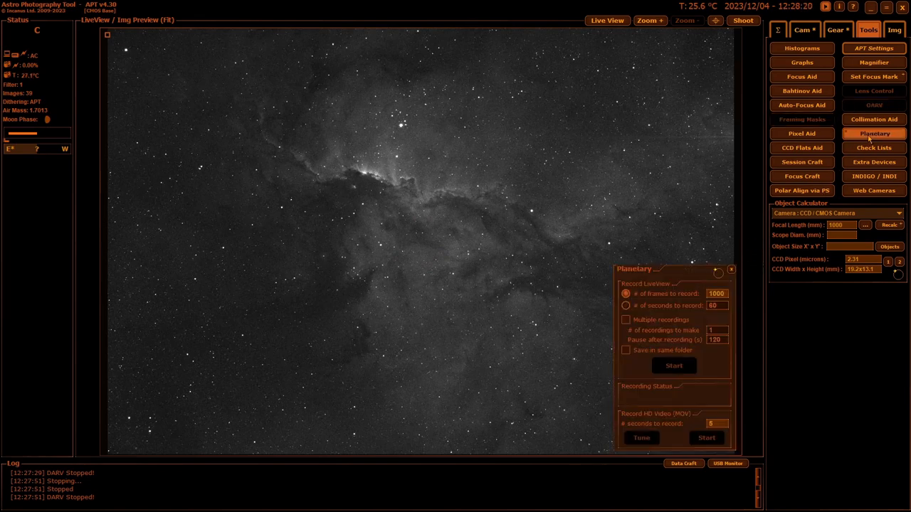
pyautogui.moveTo(615, 218)
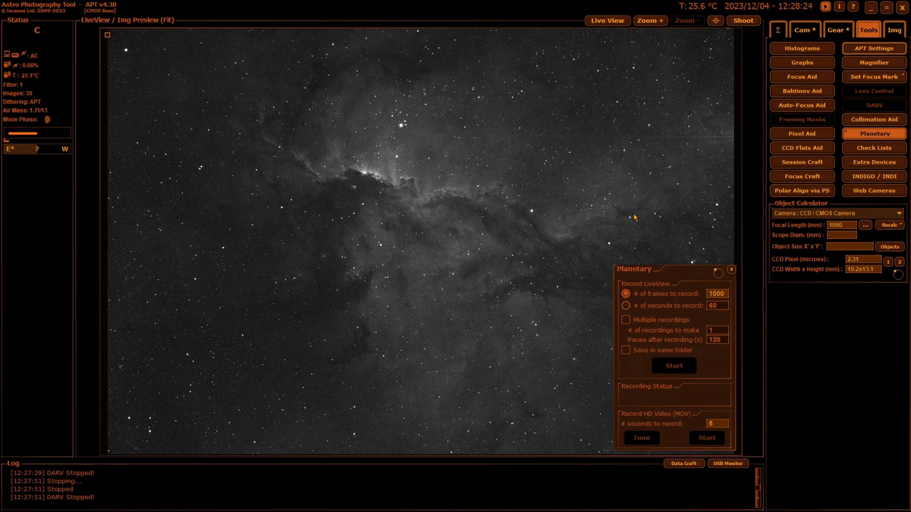
pyautogui.moveTo(613, 245)
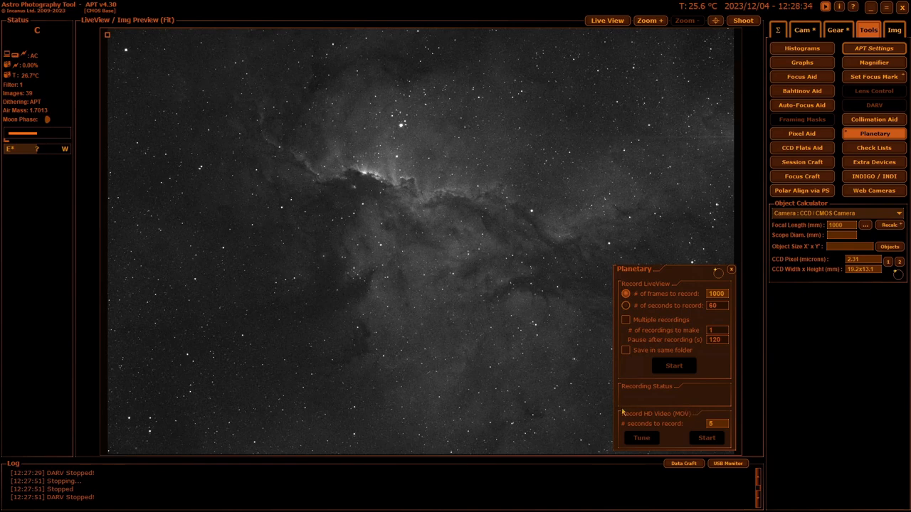
pyautogui.moveTo(623, 429)
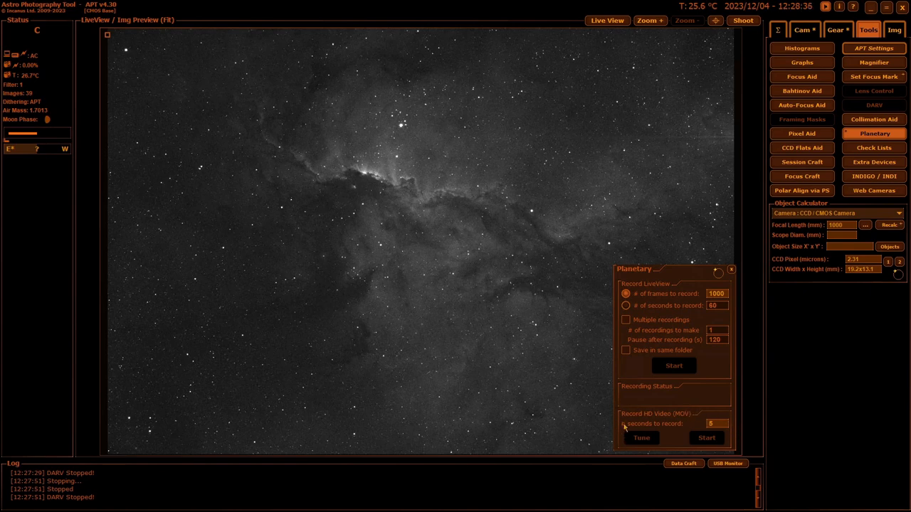
pyautogui.moveTo(705, 330)
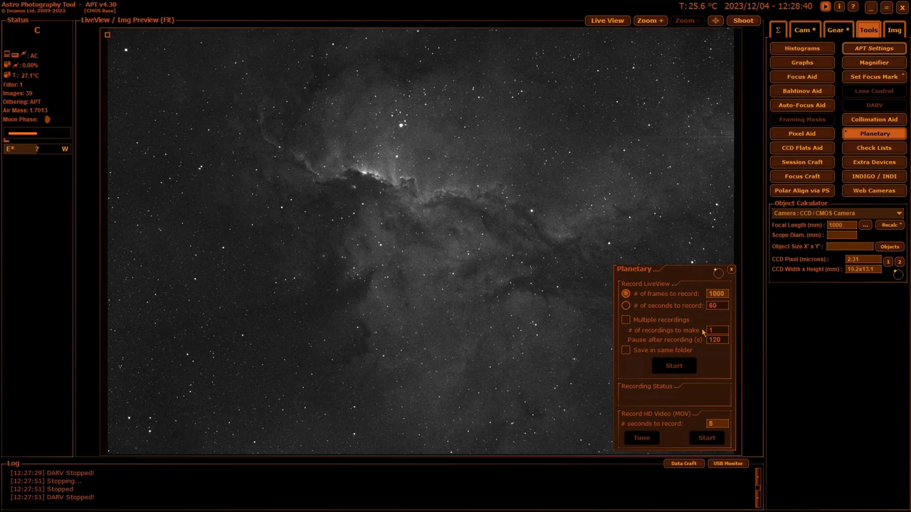
pyautogui.moveTo(748, 264)
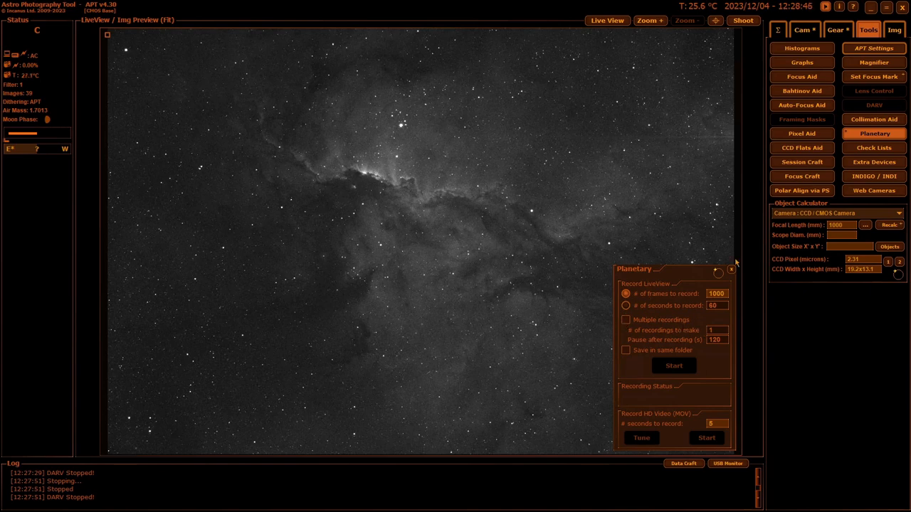
pyautogui.click(734, 271)
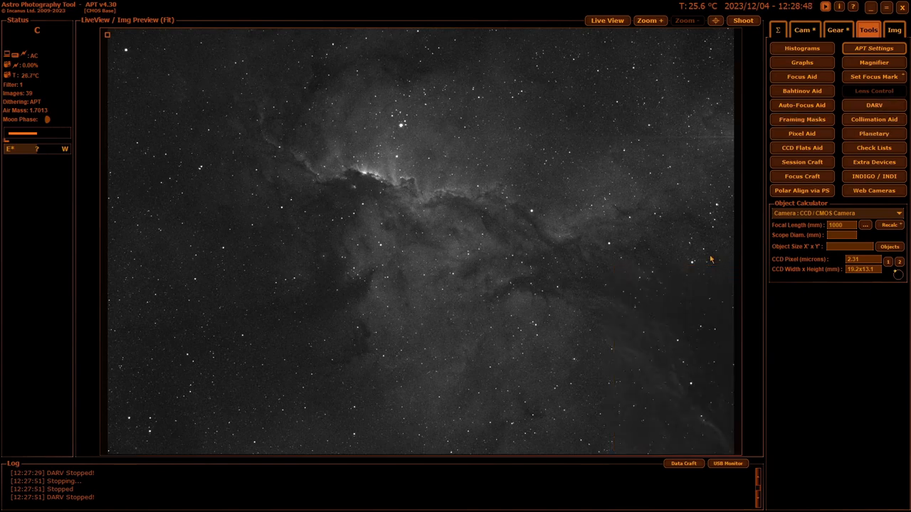
pyautogui.moveTo(743, 233)
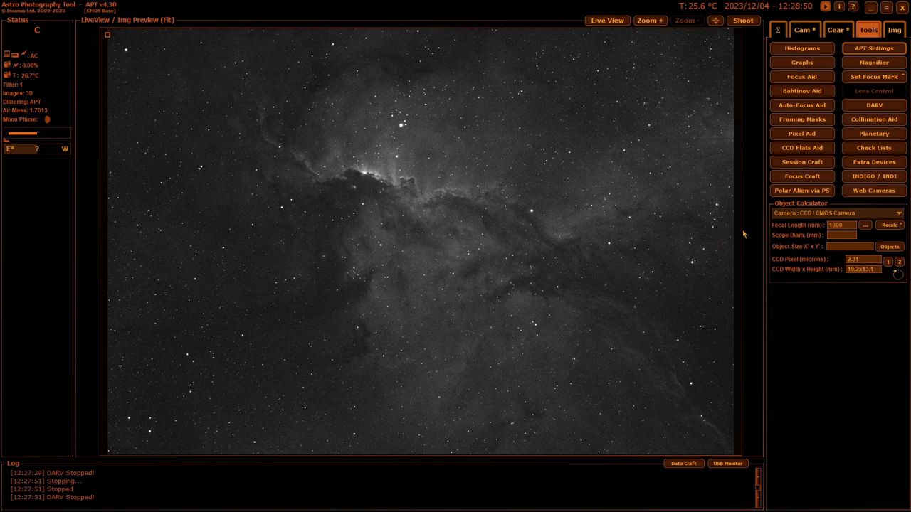
pyautogui.moveTo(710, 157)
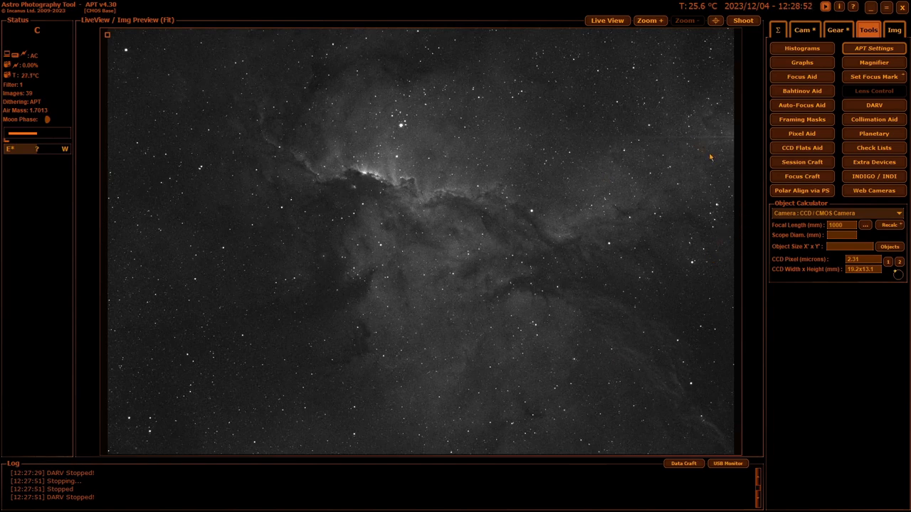
pyautogui.moveTo(874, 148)
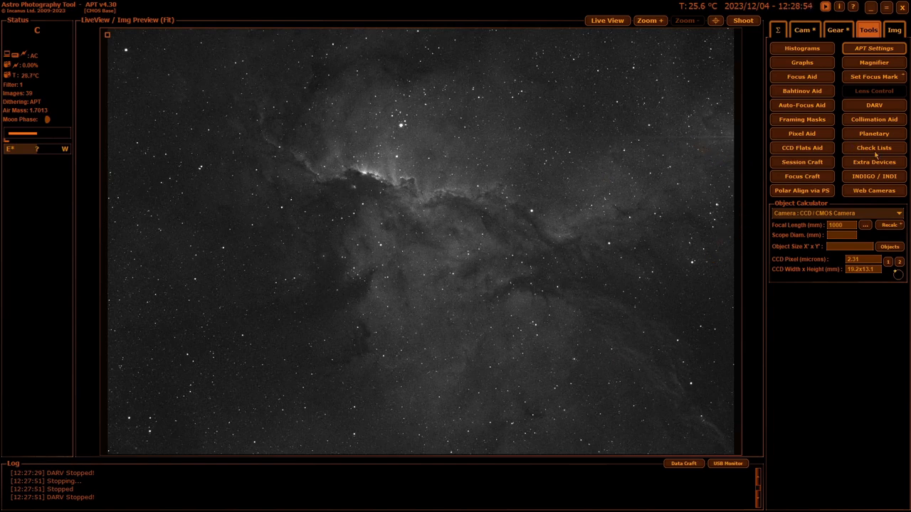
pyautogui.click(874, 146)
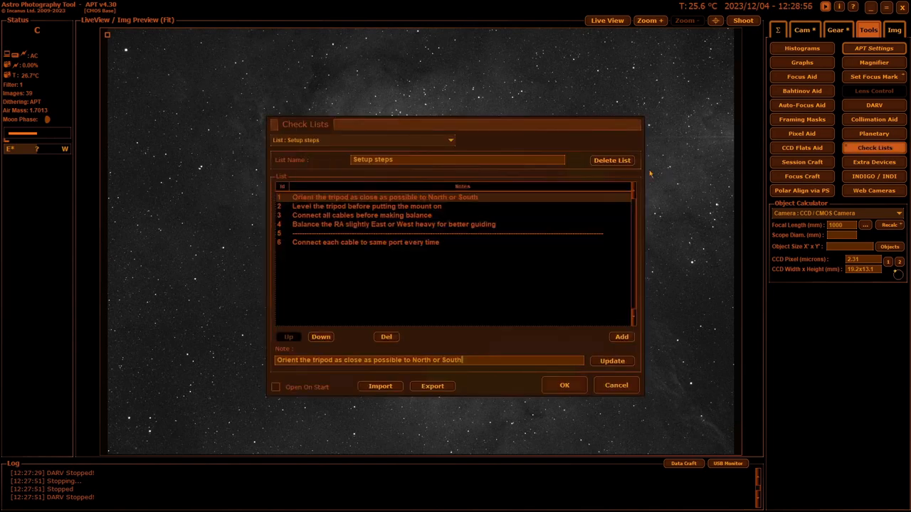
pyautogui.moveTo(621, 393)
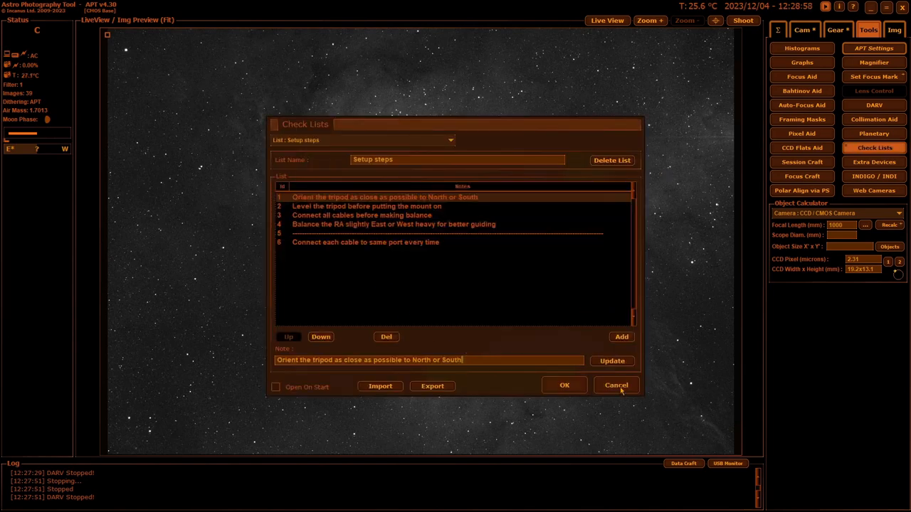
pyautogui.click(616, 385)
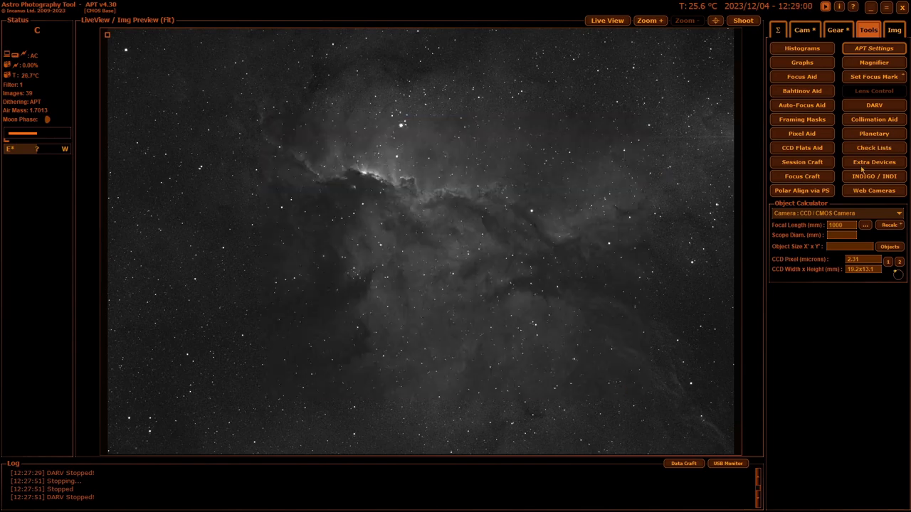
pyautogui.click(874, 162)
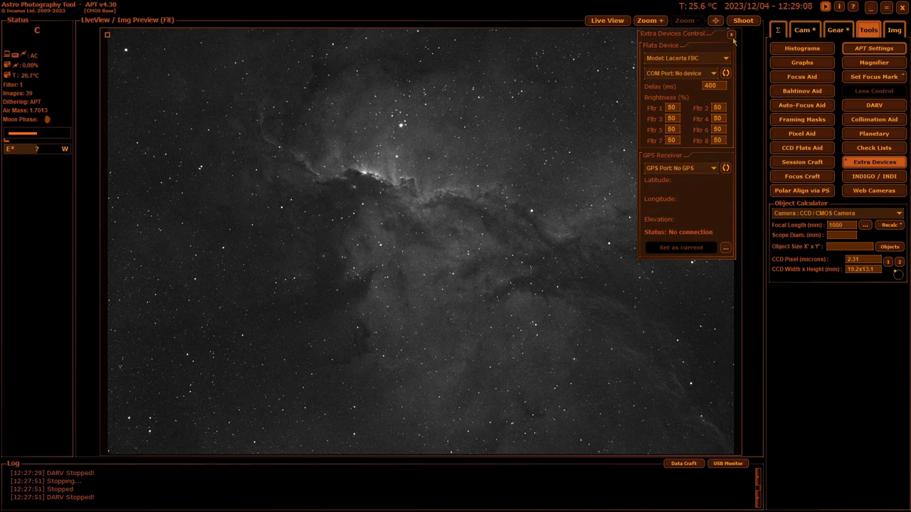
pyautogui.click(730, 34)
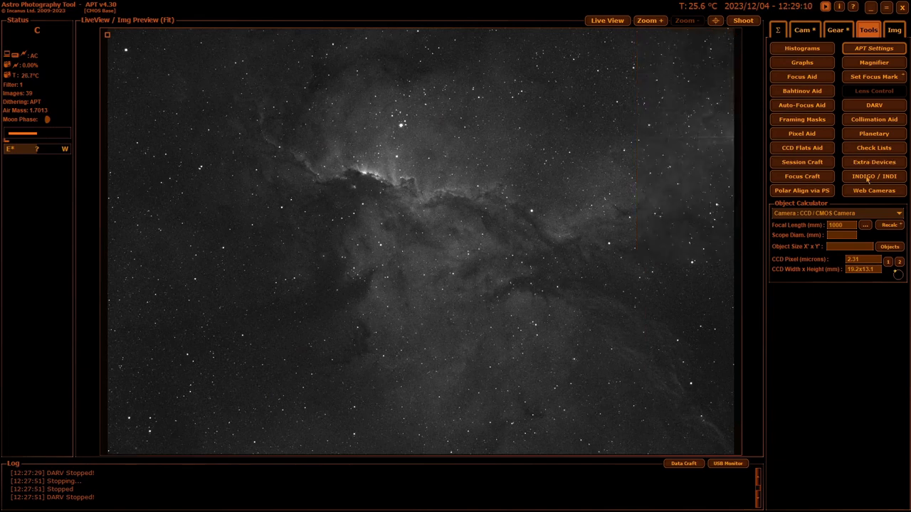
pyautogui.click(874, 176)
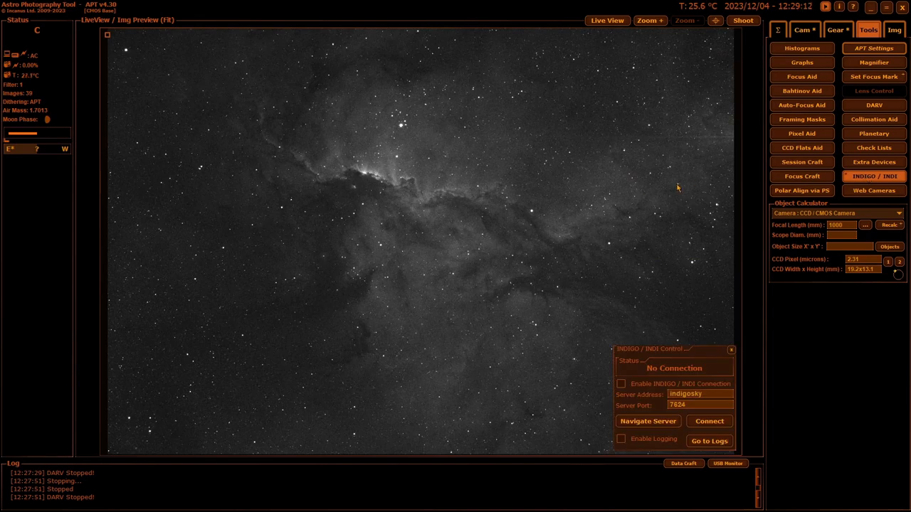
pyautogui.moveTo(631, 201)
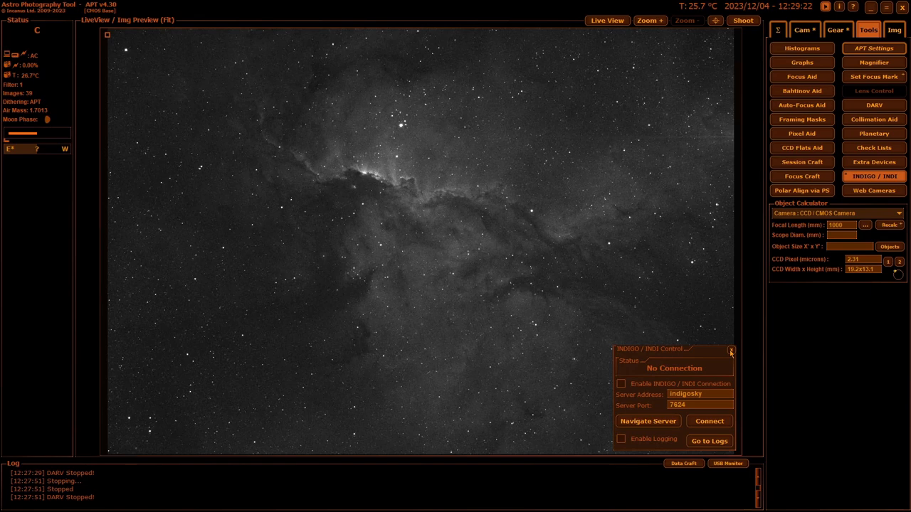
pyautogui.click(731, 347)
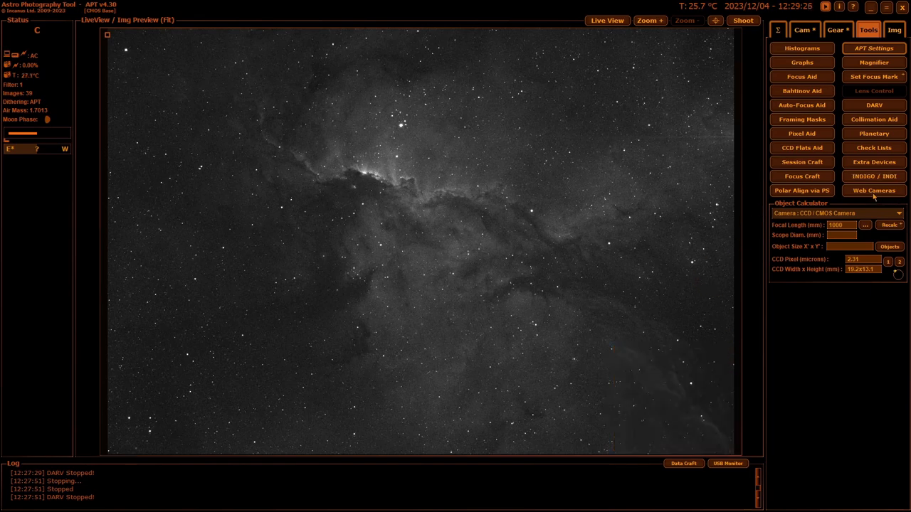
pyautogui.click(874, 191)
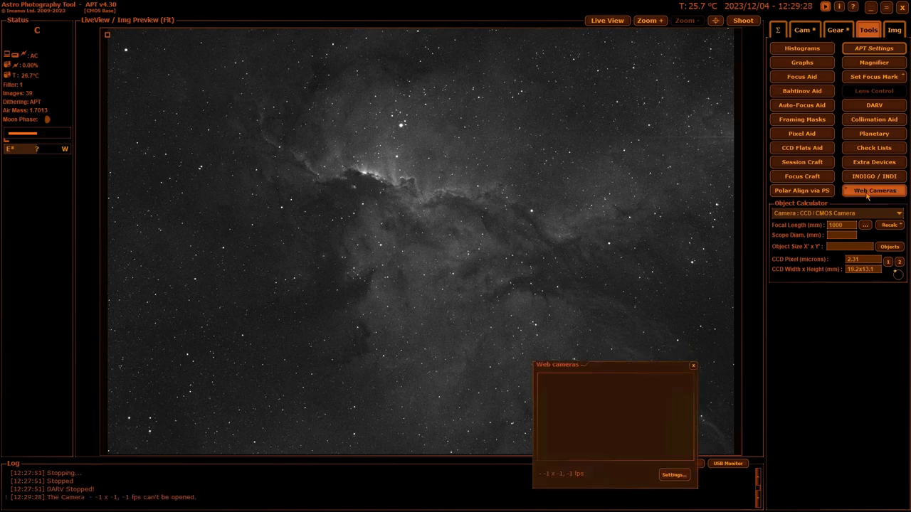
pyautogui.moveTo(621, 333)
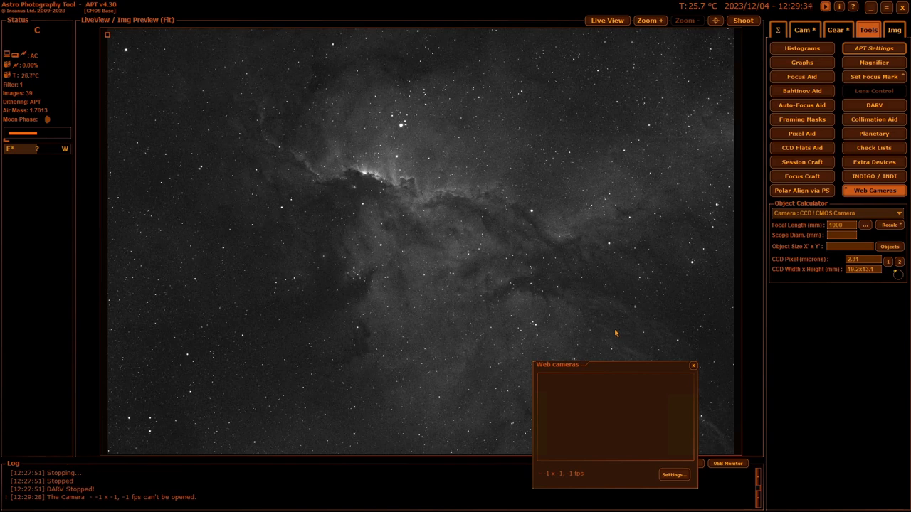
pyautogui.moveTo(624, 333)
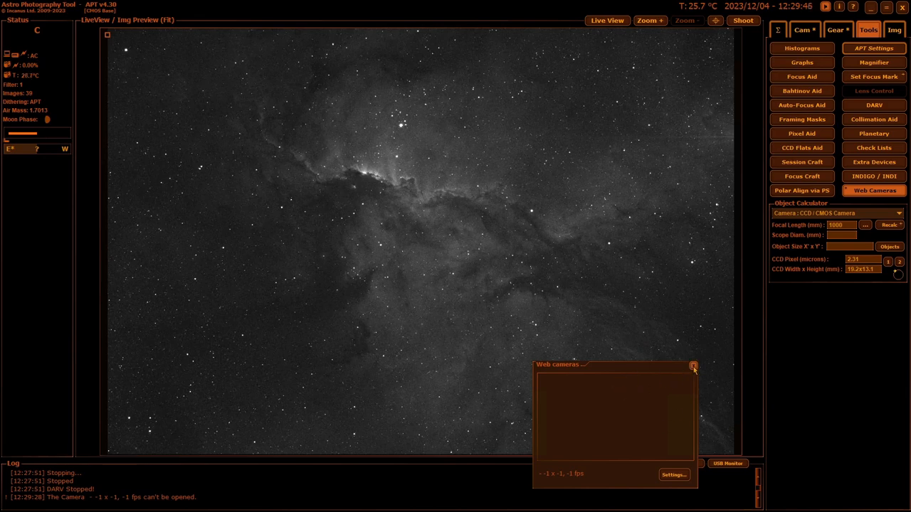
pyautogui.click(698, 367)
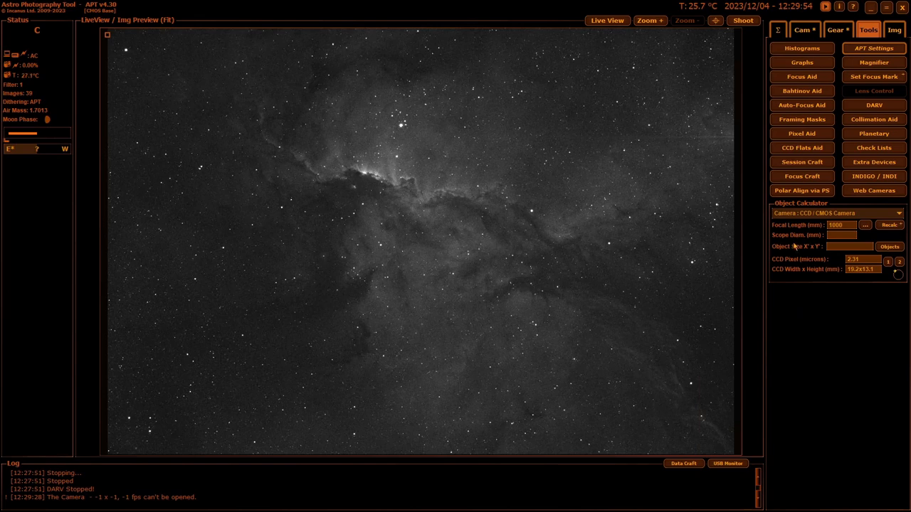
pyautogui.moveTo(806, 245)
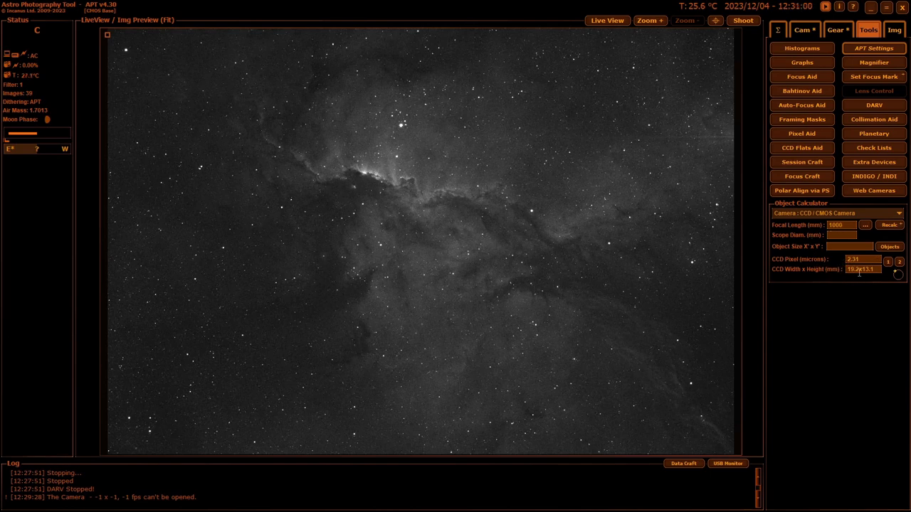
pyautogui.moveTo(877, 234)
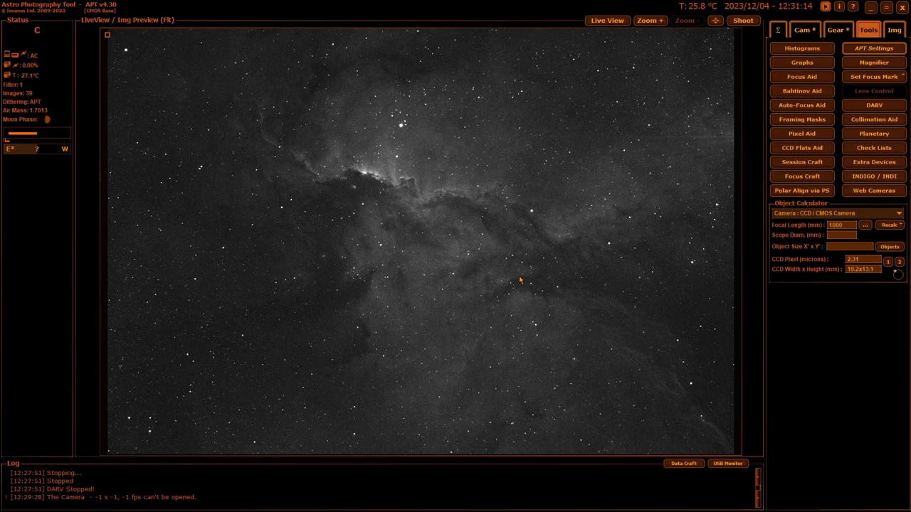
pyautogui.moveTo(570, 284)
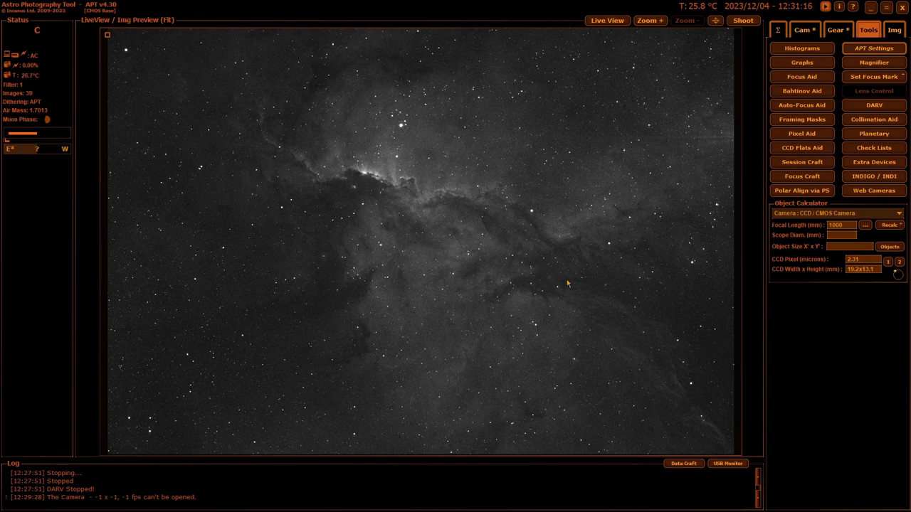
pyautogui.moveTo(560, 221)
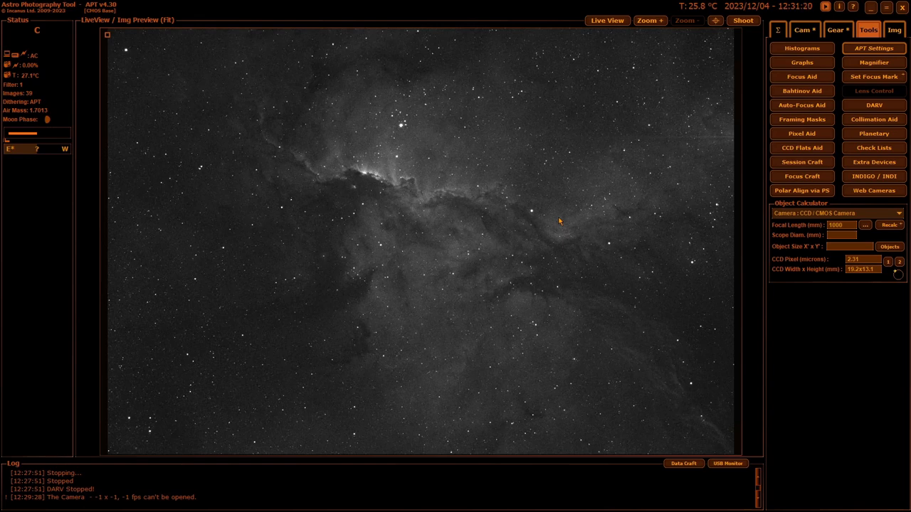
pyautogui.moveTo(594, 208)
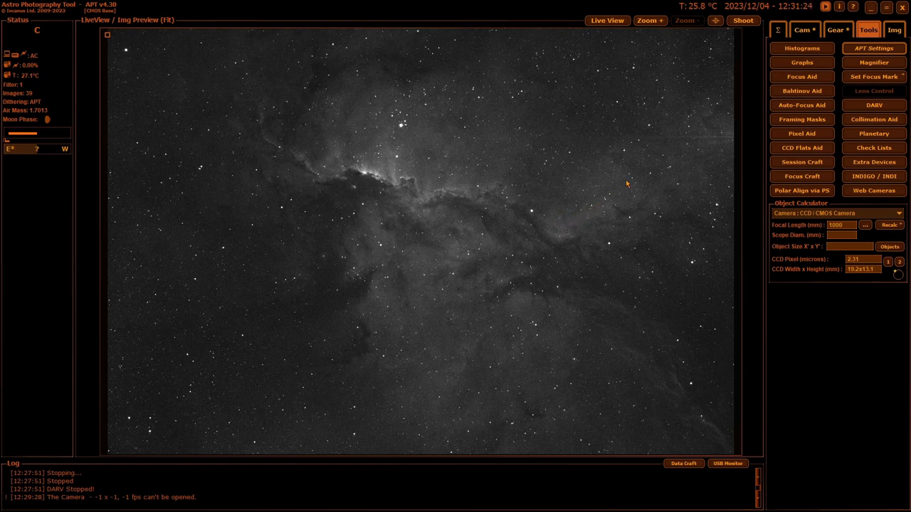
pyautogui.moveTo(626, 154)
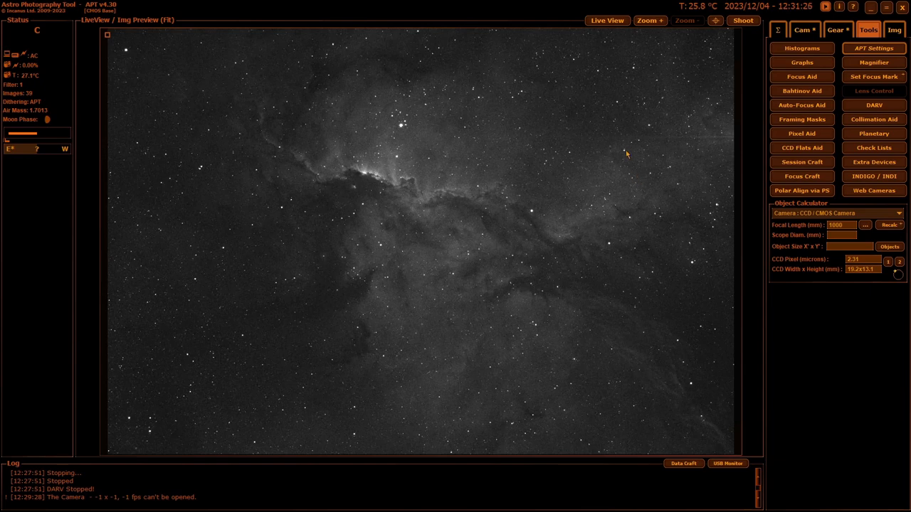